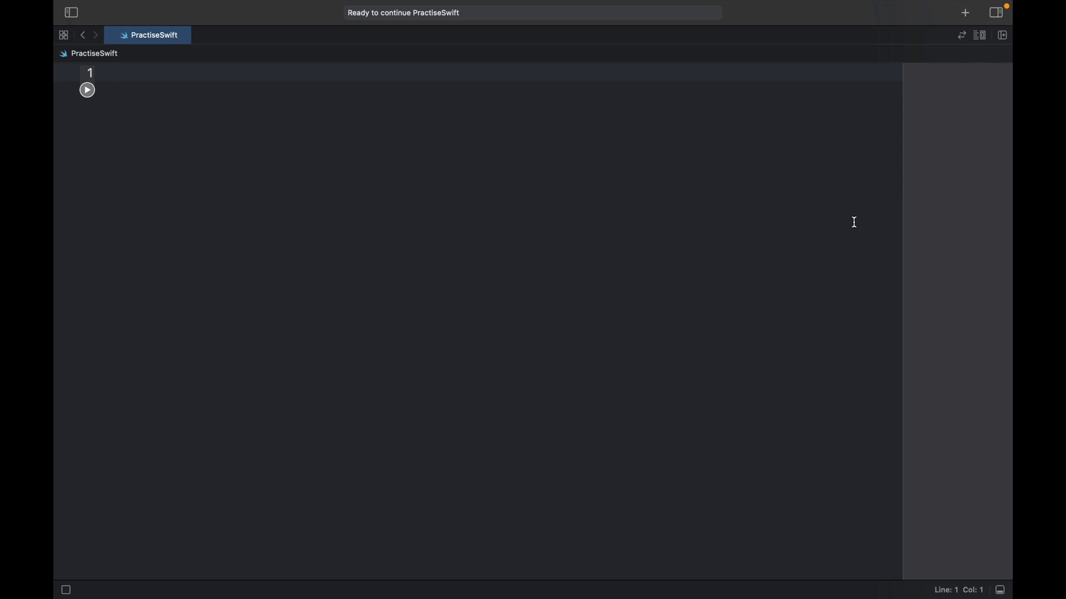
Step: Declare func highestNumber(a: Int, b: Int) in the playground editor
left_click(106, 73)
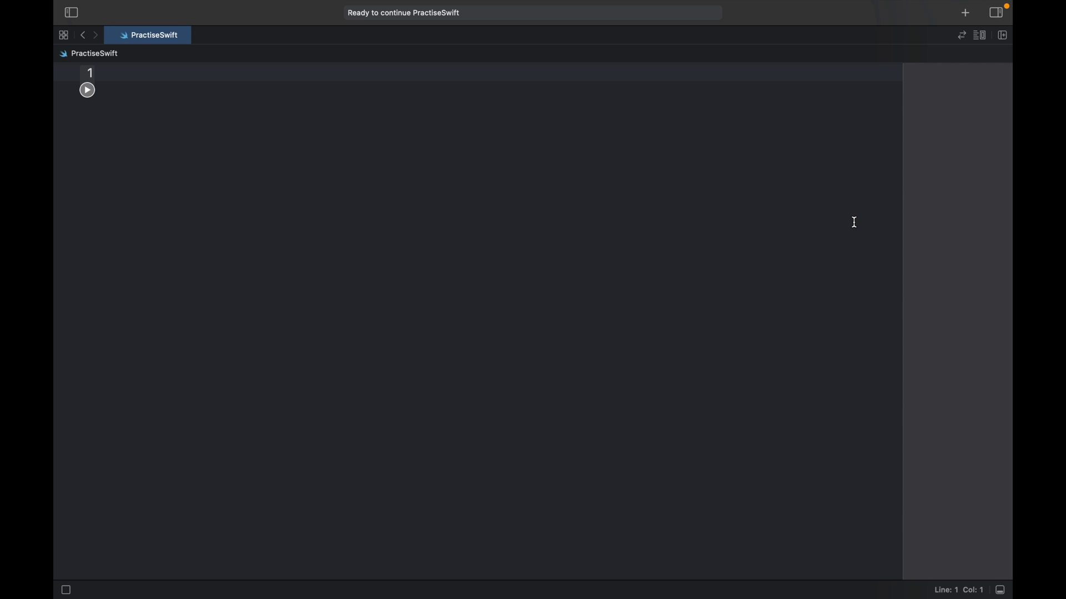
left_click(107, 73)
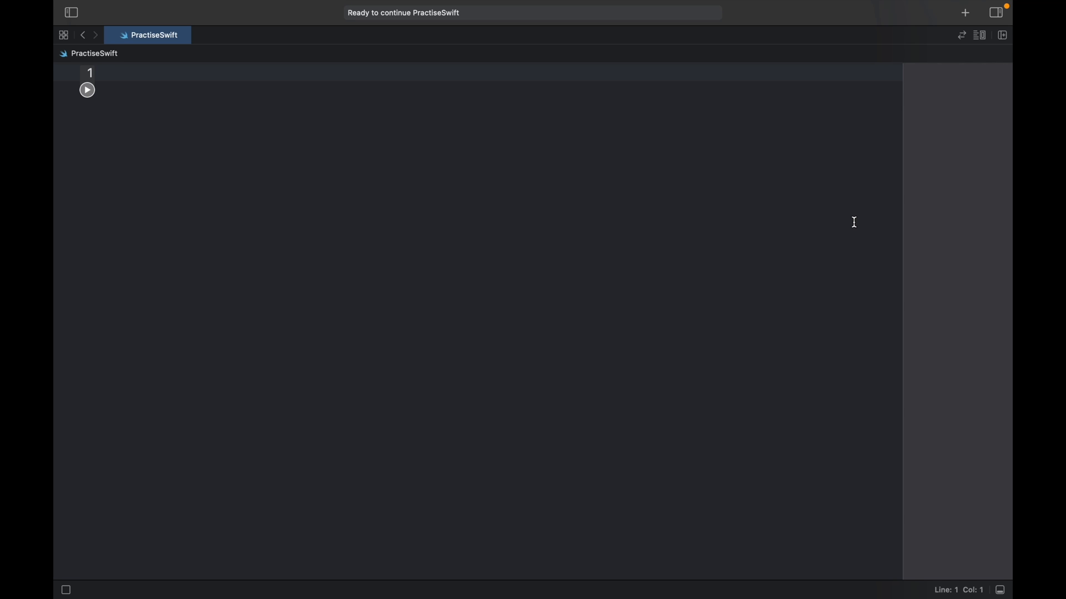
left_click(106, 73)
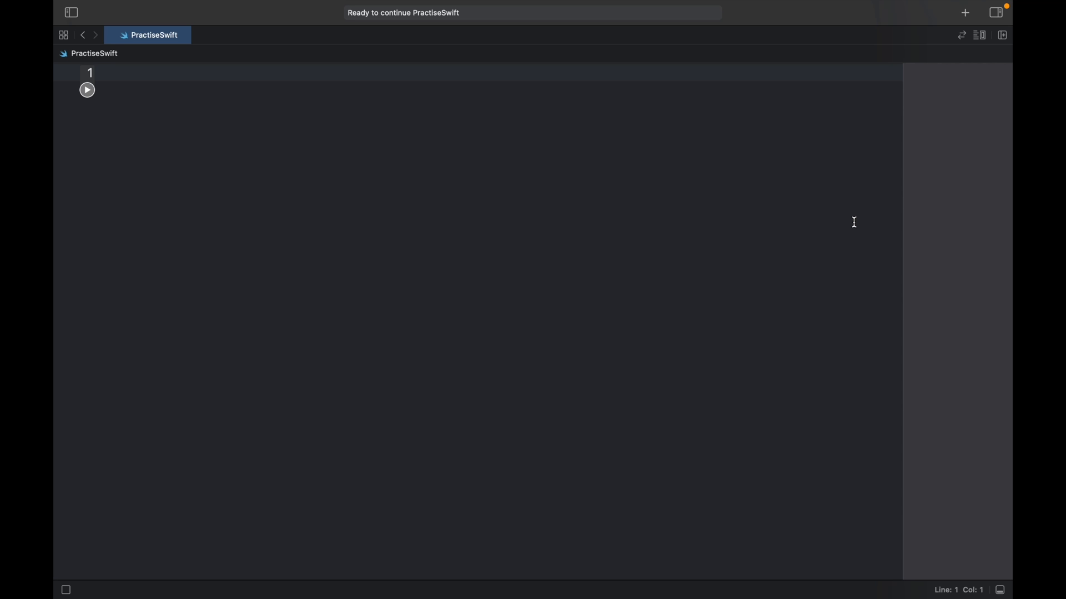
type("func")
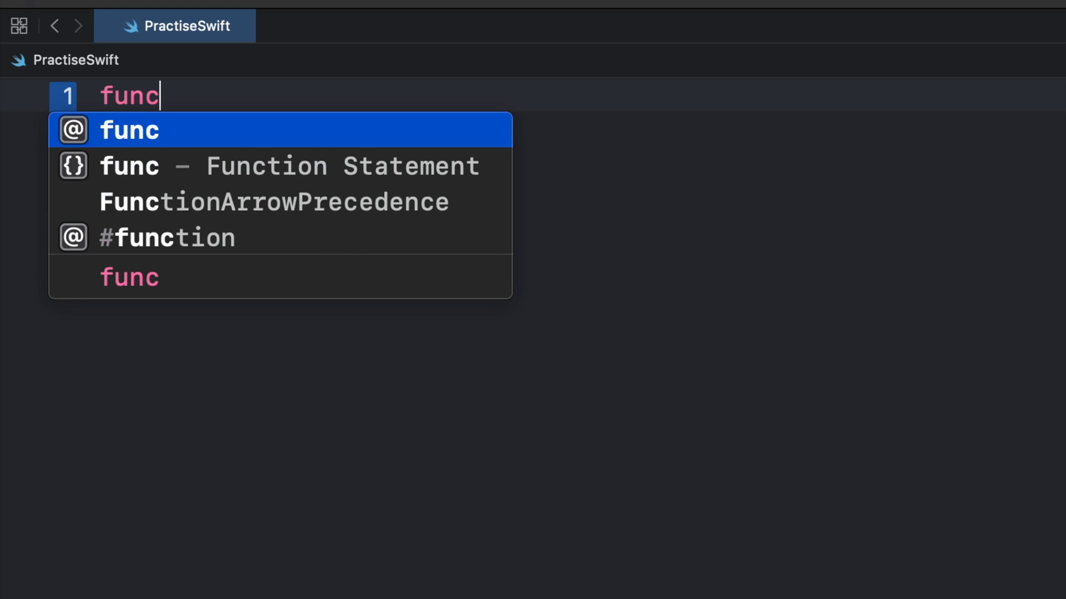
type("highest")
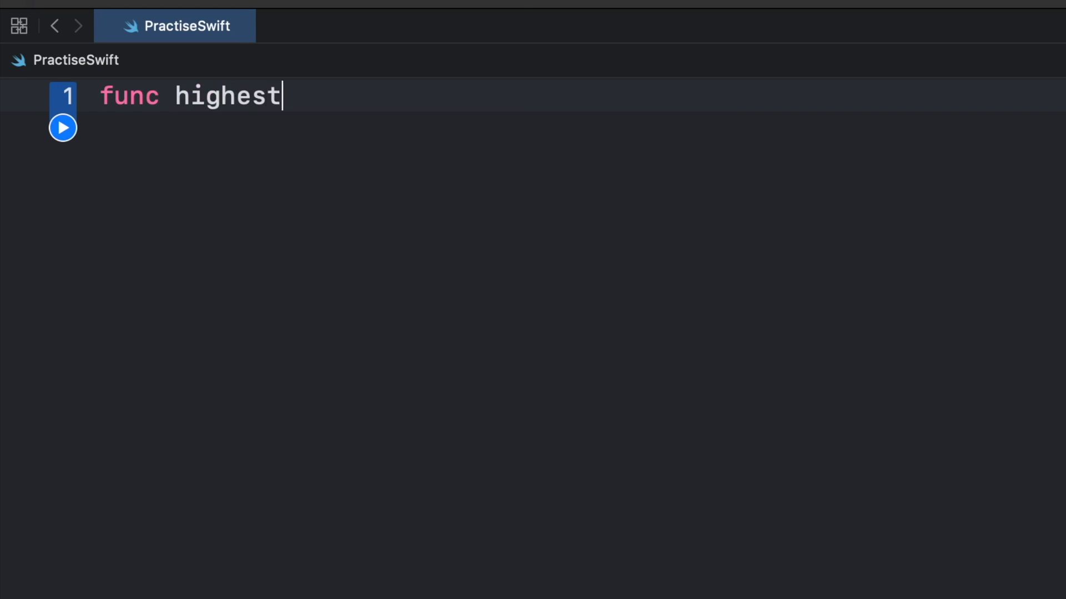
type("Number(")
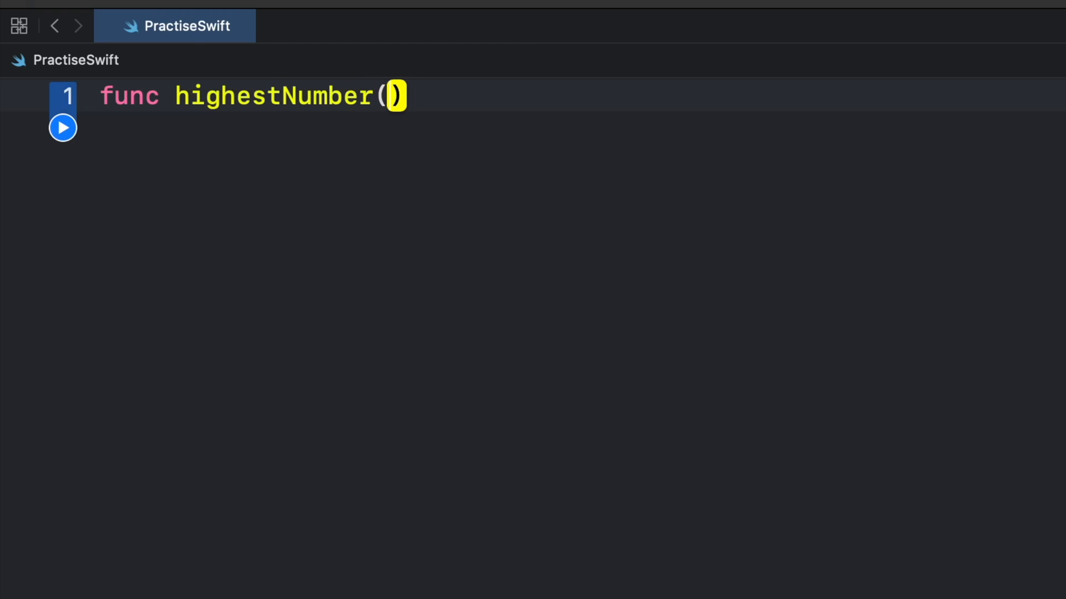
type("a:")
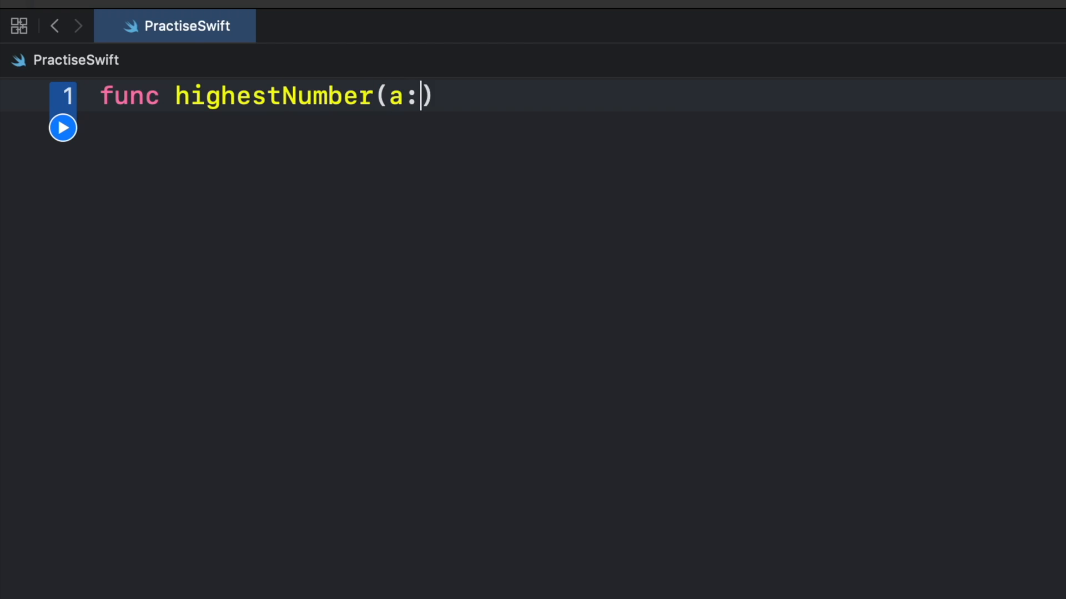
type("Int,")
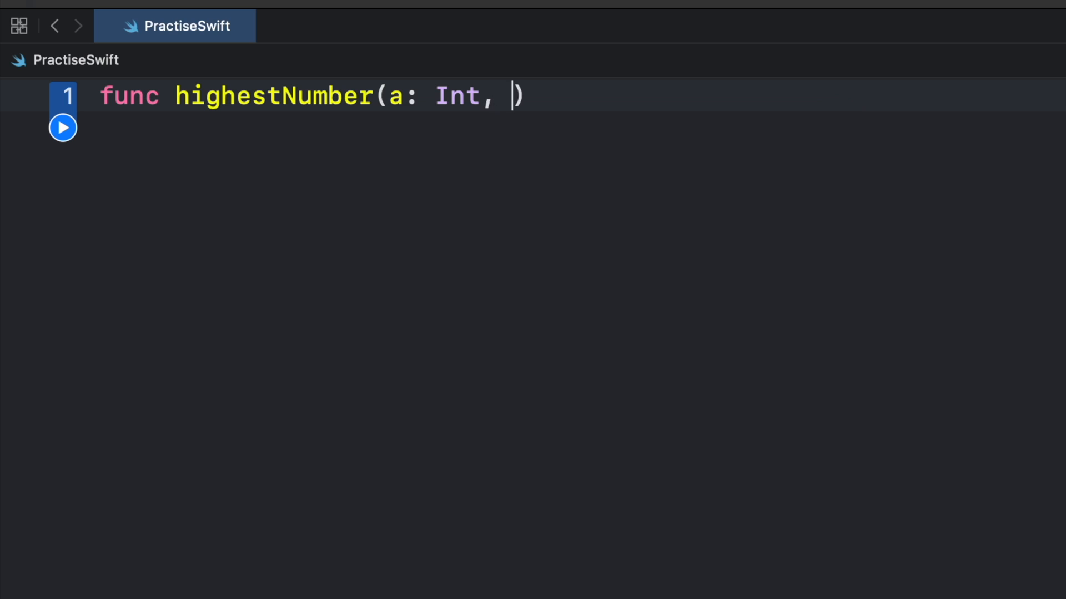
type("b:")
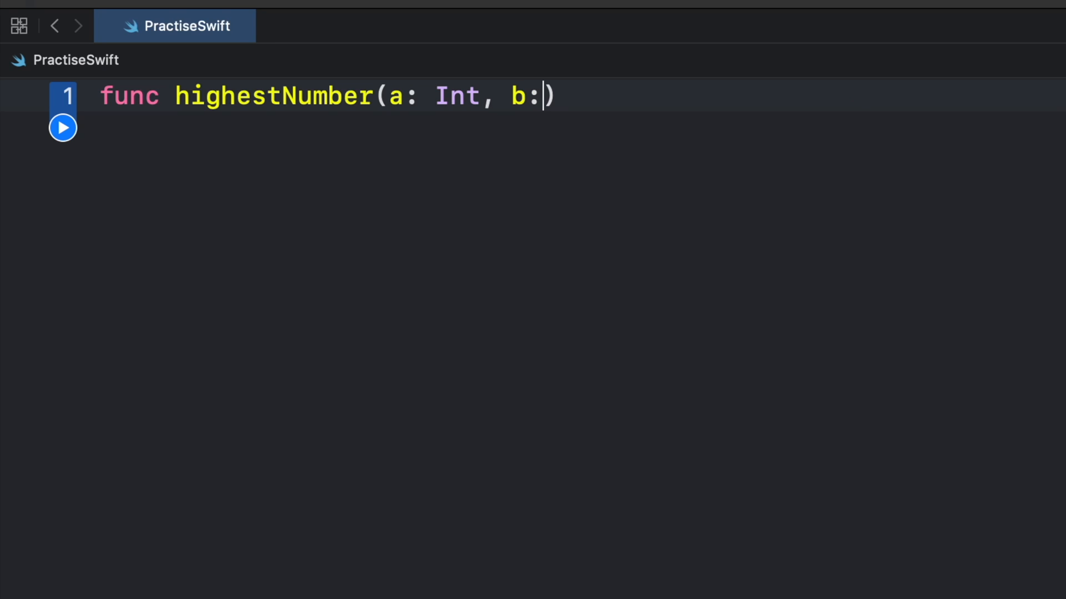
type("Int")
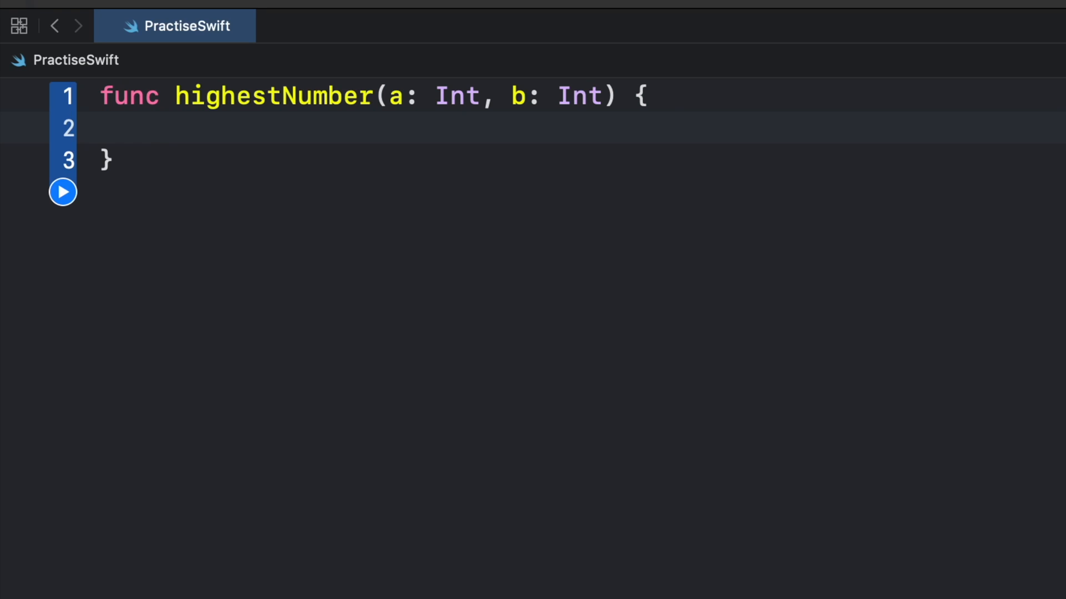
Step: Write the if a > b body printing whether a or b is the highest number
type("if")
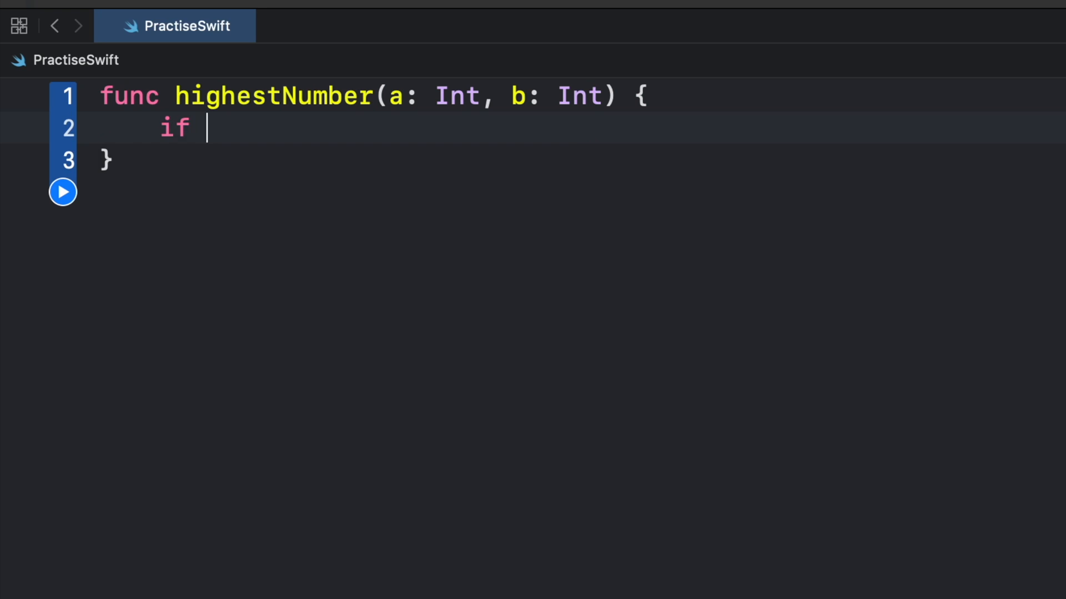
type("a >")
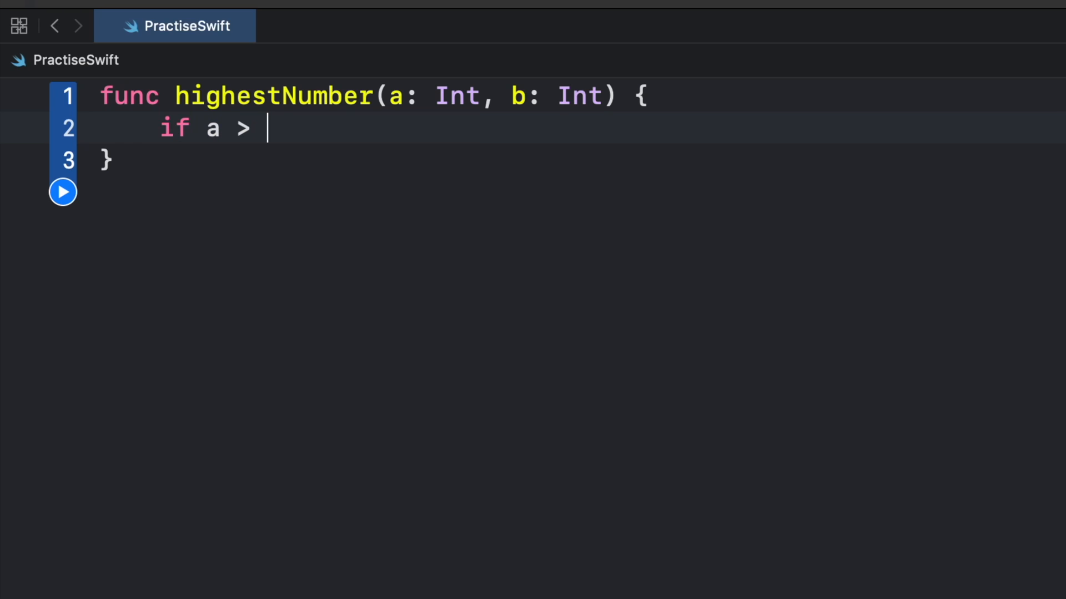
type("b {")
type("print(\"a is the high")
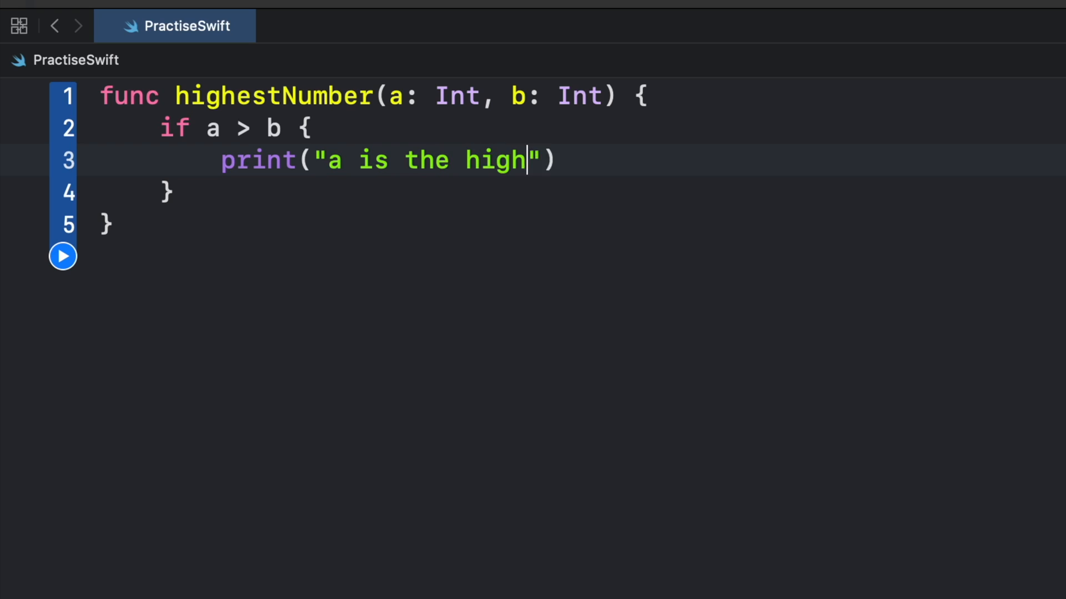
type("est number")
type("print(\"")
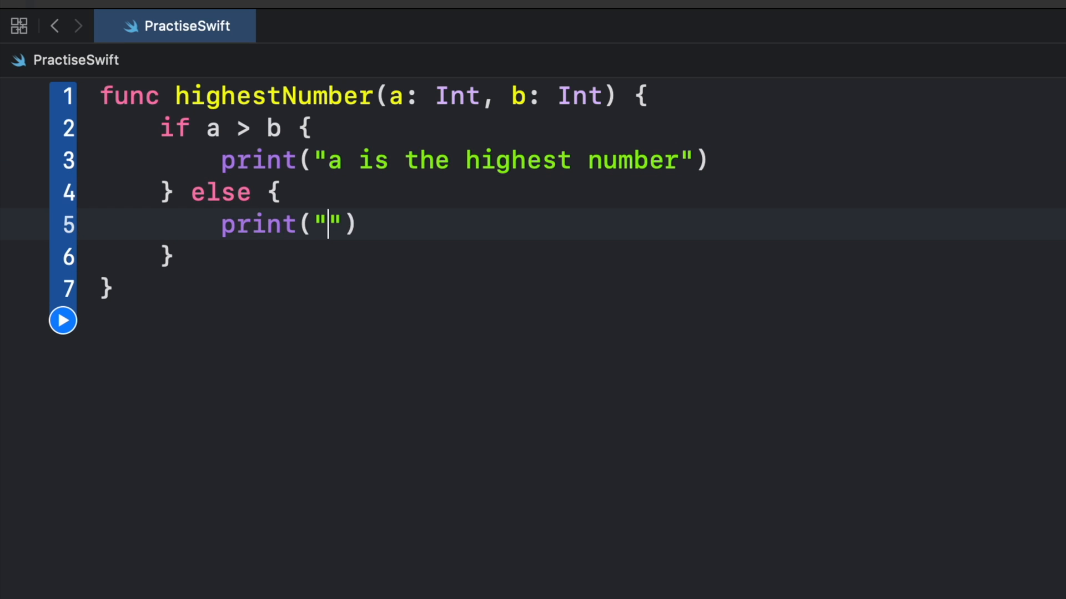
type("b is the hi")
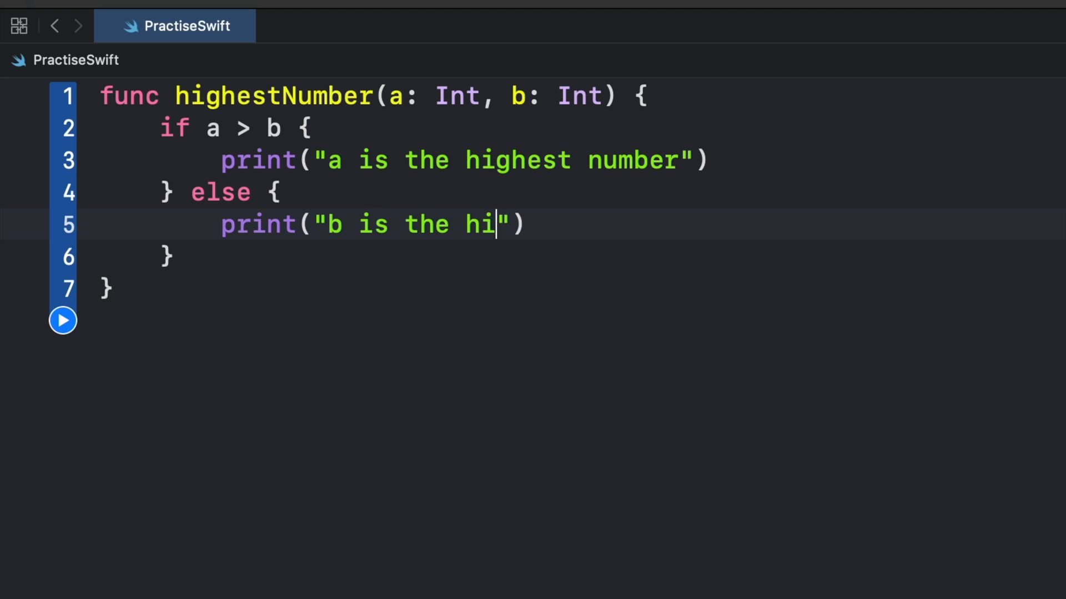
type("ghest number")
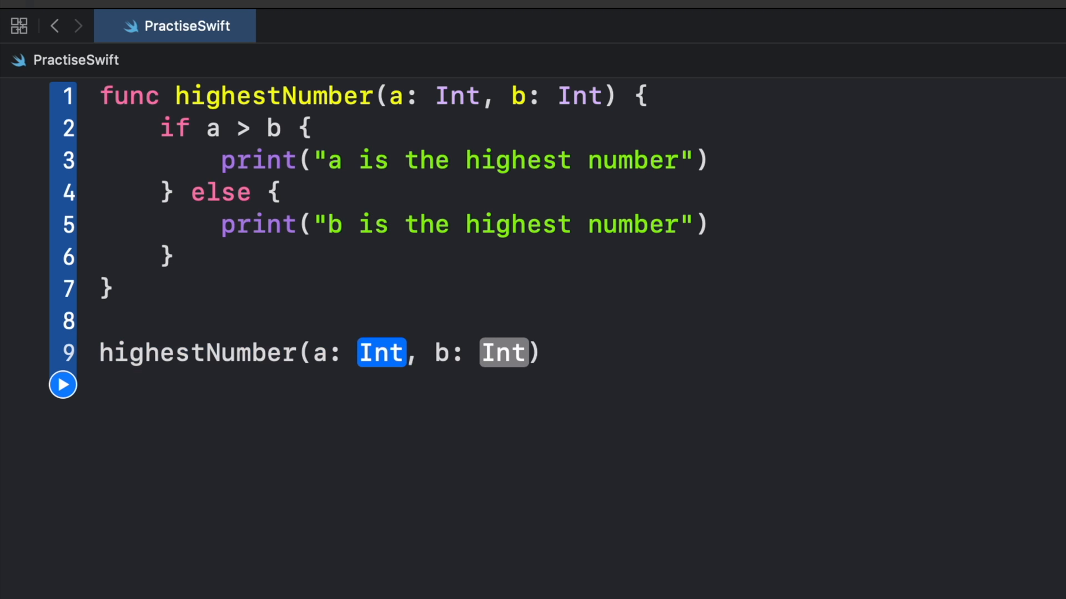
Step: Call highestNumber(a: 12, b: 20) below the function
type("12")
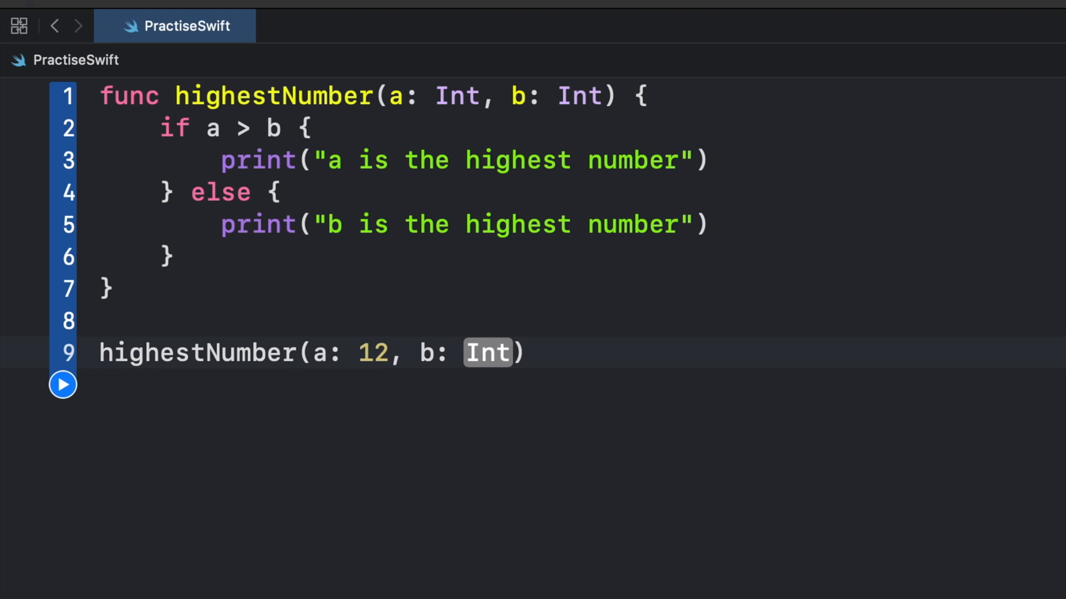
type("20")
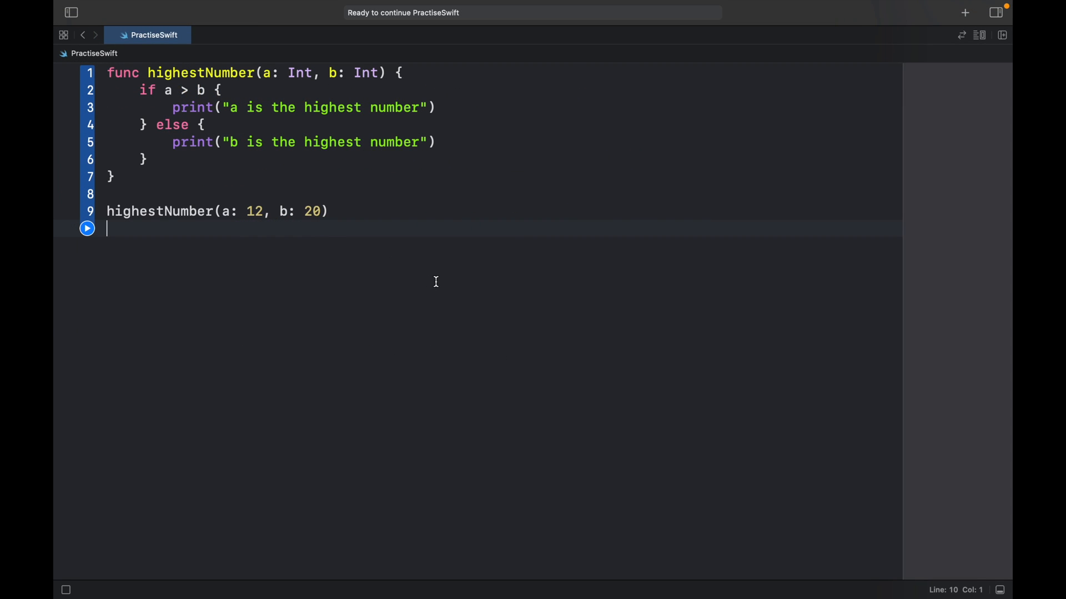
Step: Run the playground, then change the first argument to 32 so it prints "a is the highest number"
left_click(87, 229)
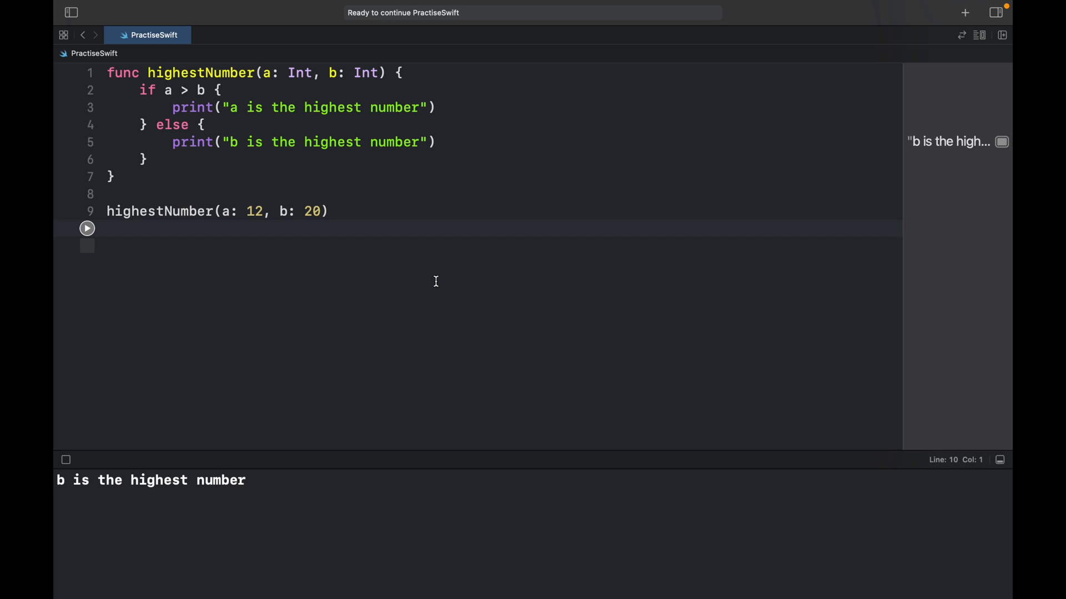
mouse_move(253, 214)
type("3")
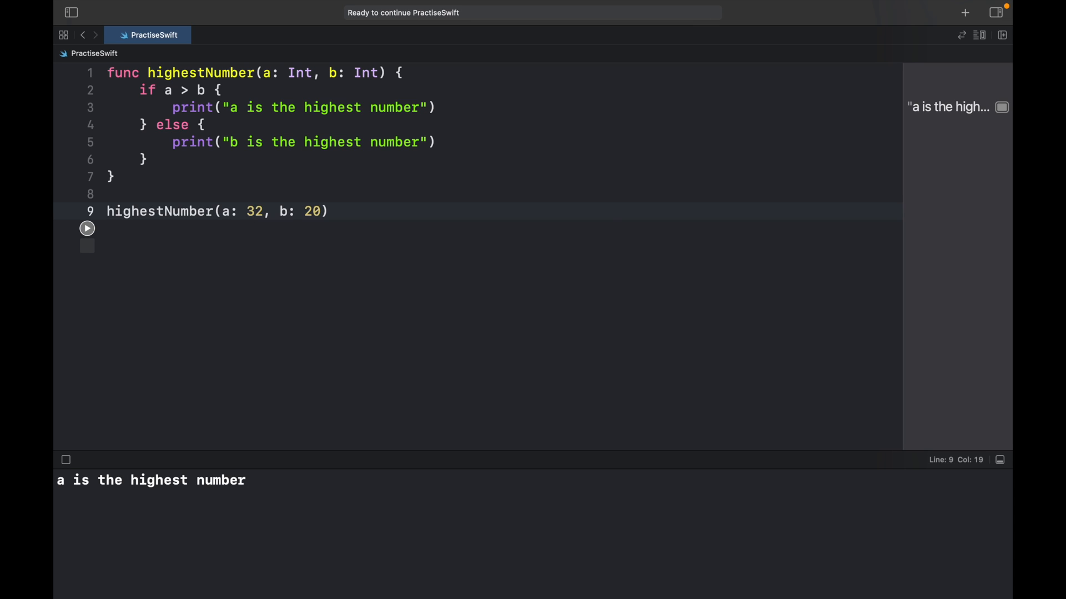
left_click(255, 211)
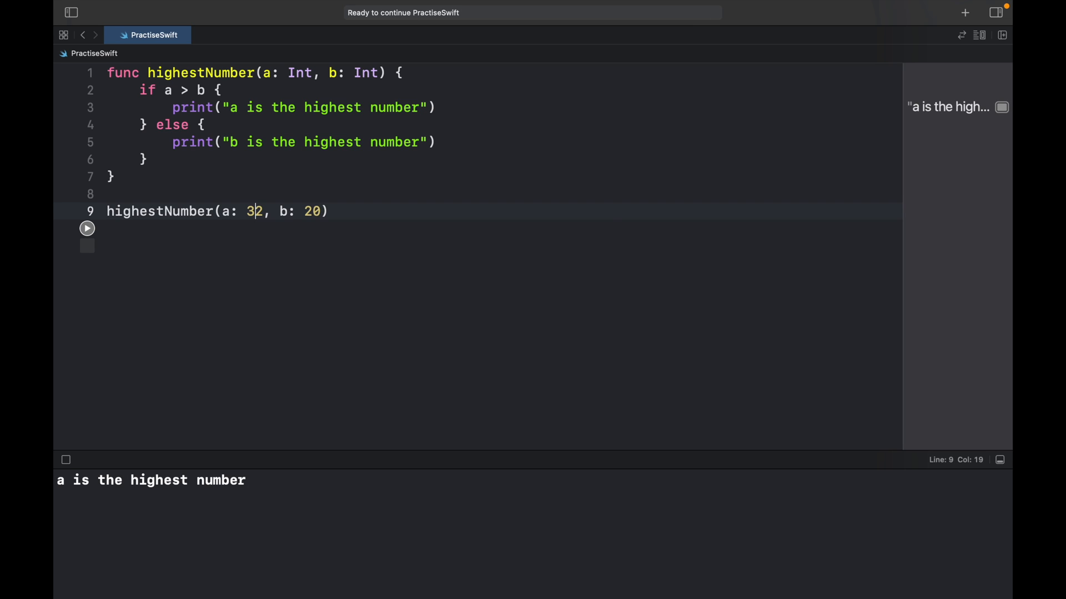
mouse_move(551, 232)
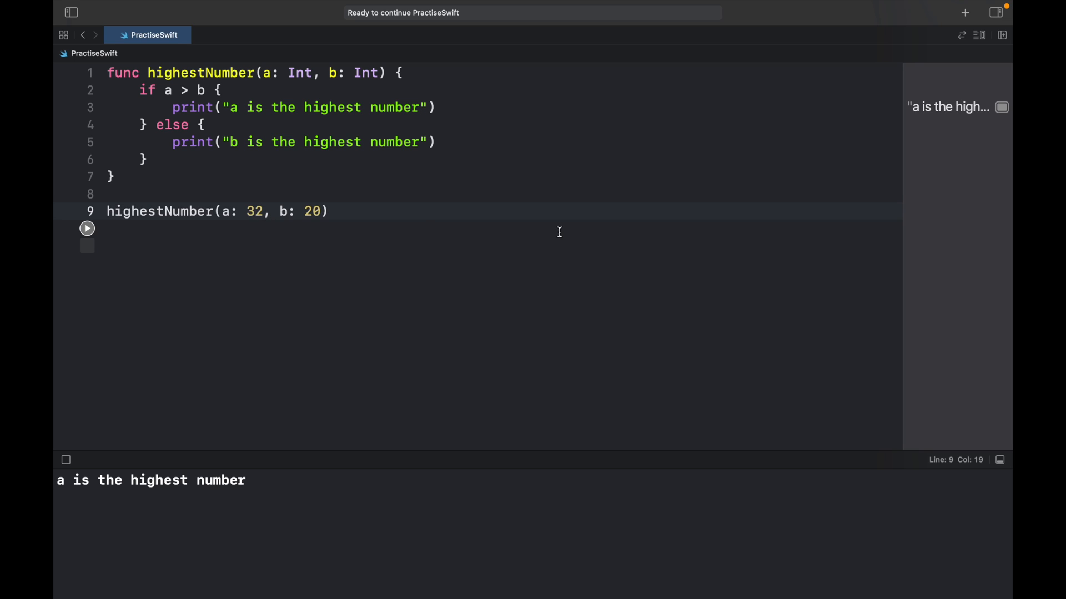
left_click(255, 211)
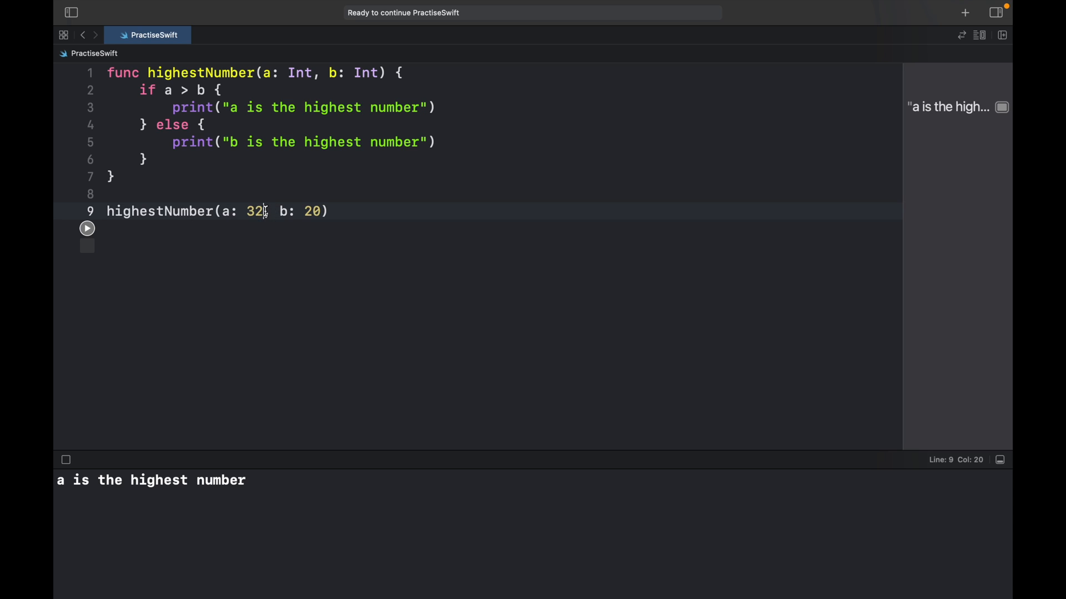
Step: Change a to 32.0 and run, producing the Double-to-Int conversion error
type(".0")
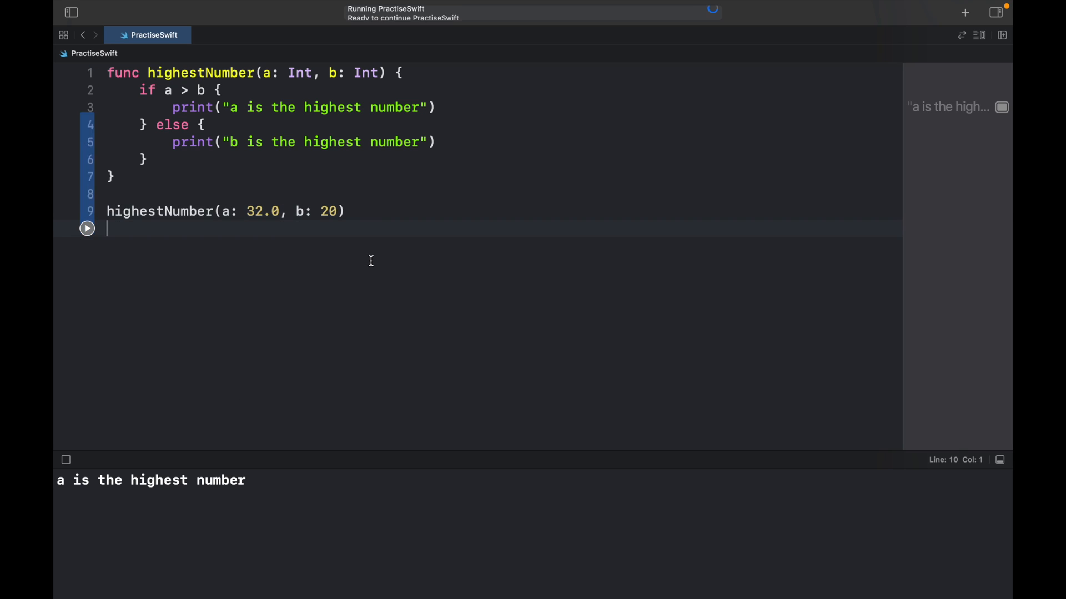
left_click(87, 229)
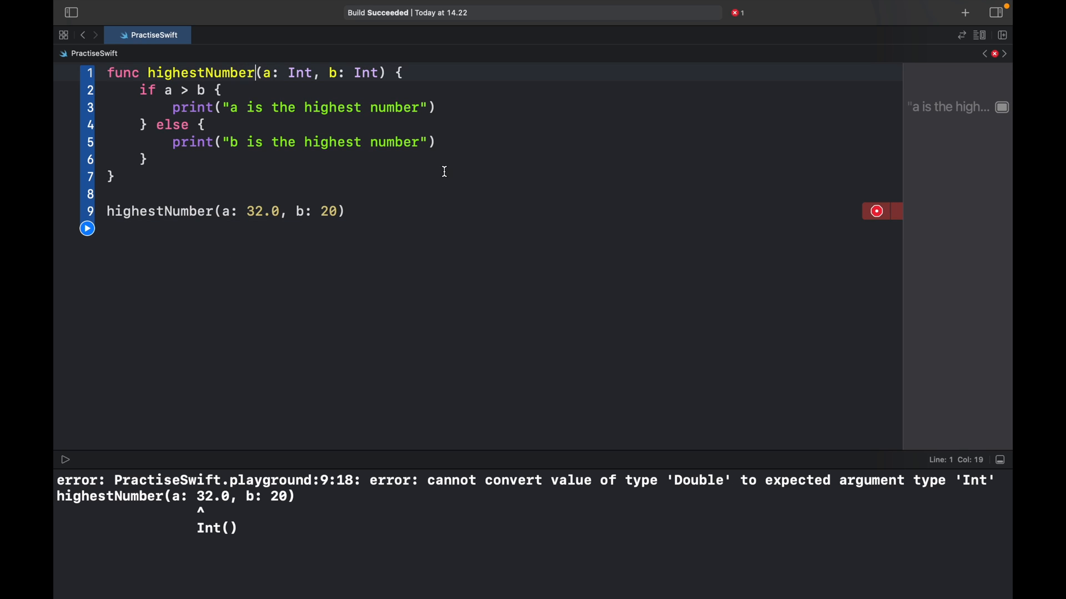
Step: Make the signature generic: highestNumber<T: Comparable>(a: T, b: T)
type("<>")
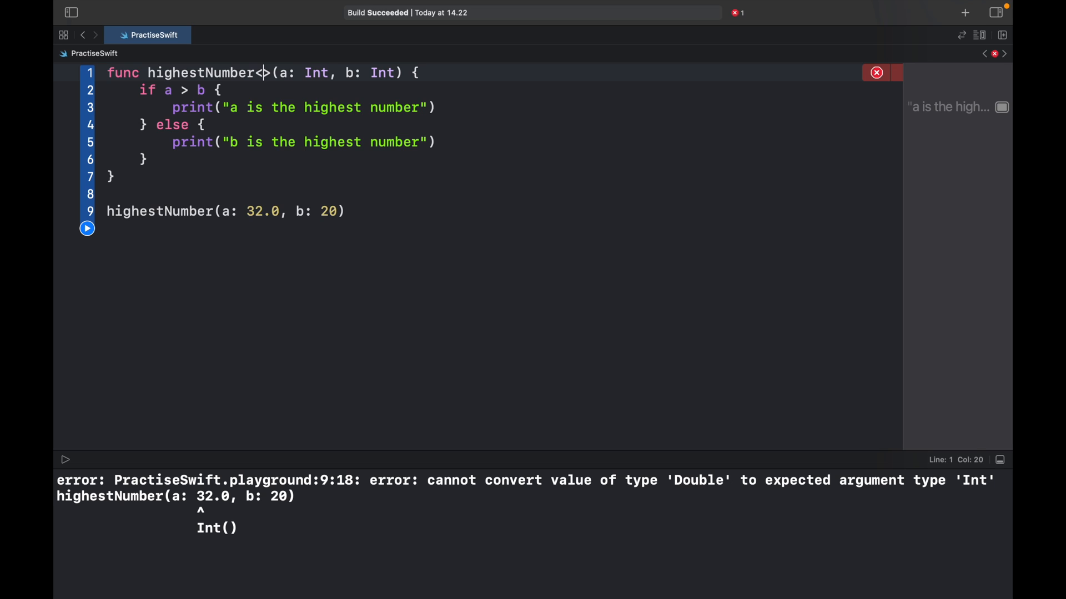
type("T")
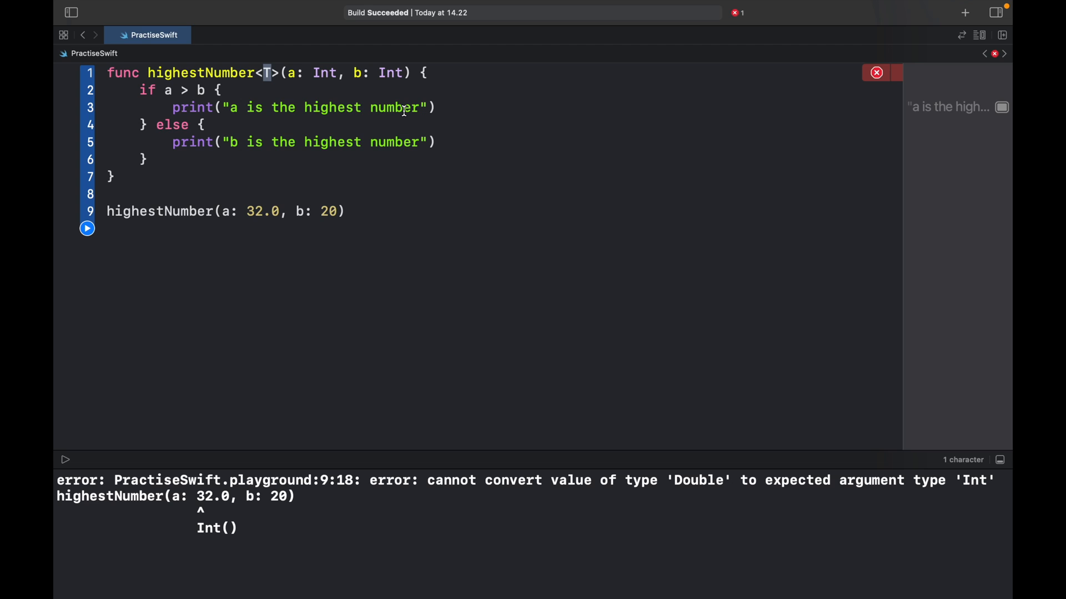
mouse_move(307, 74)
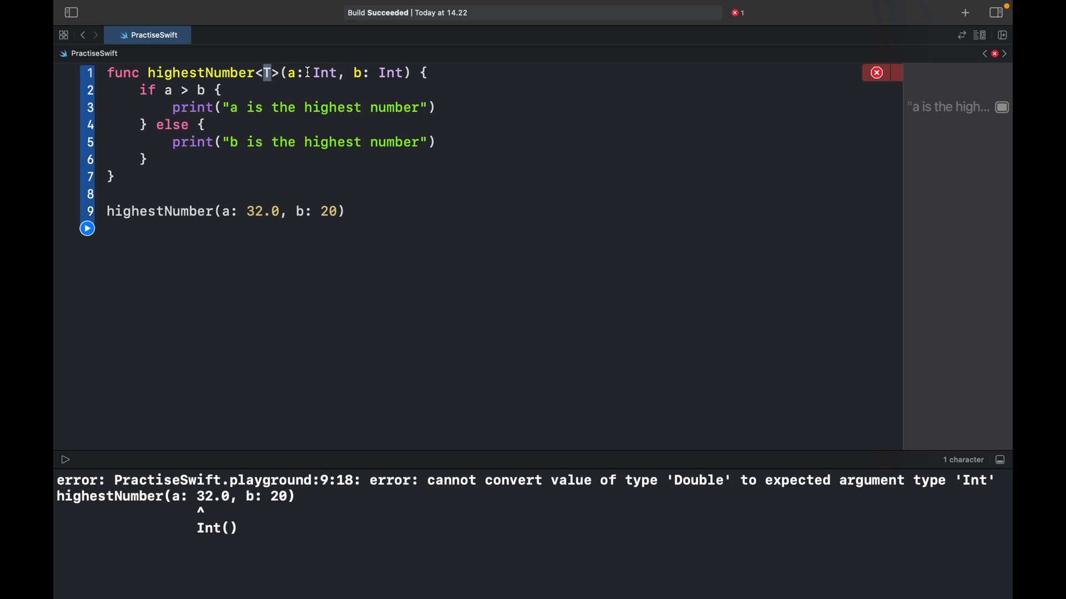
double_click(325, 73)
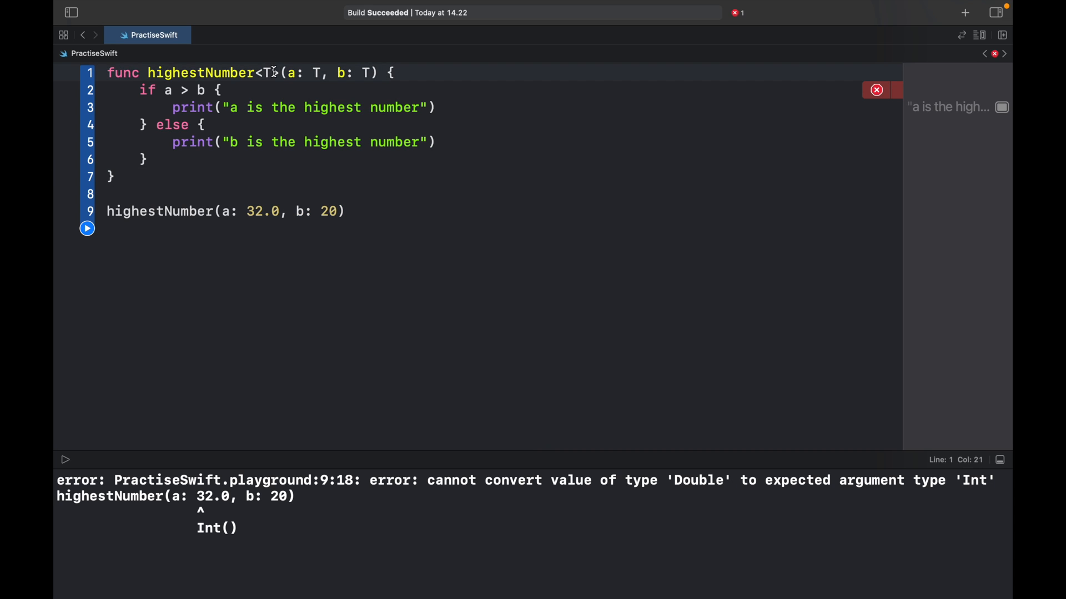
type(": Cop")
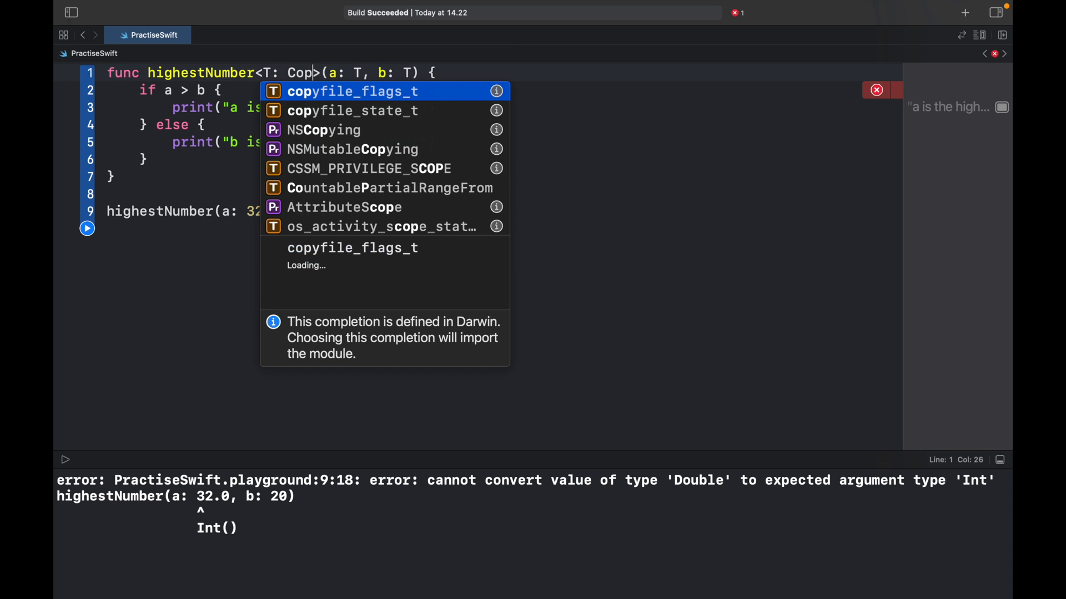
type("mparable")
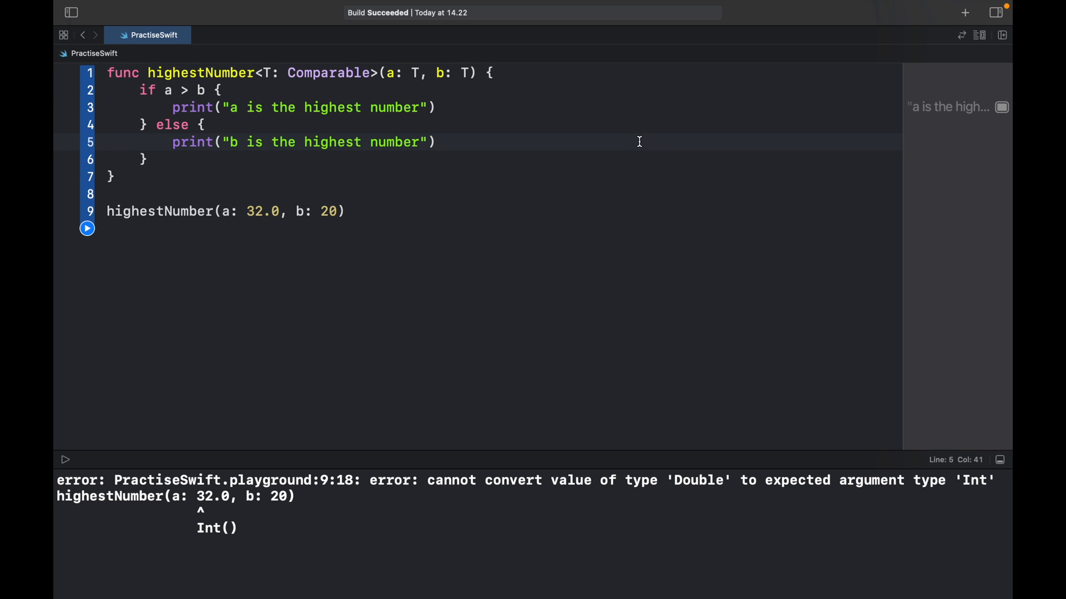
mouse_move(443, 126)
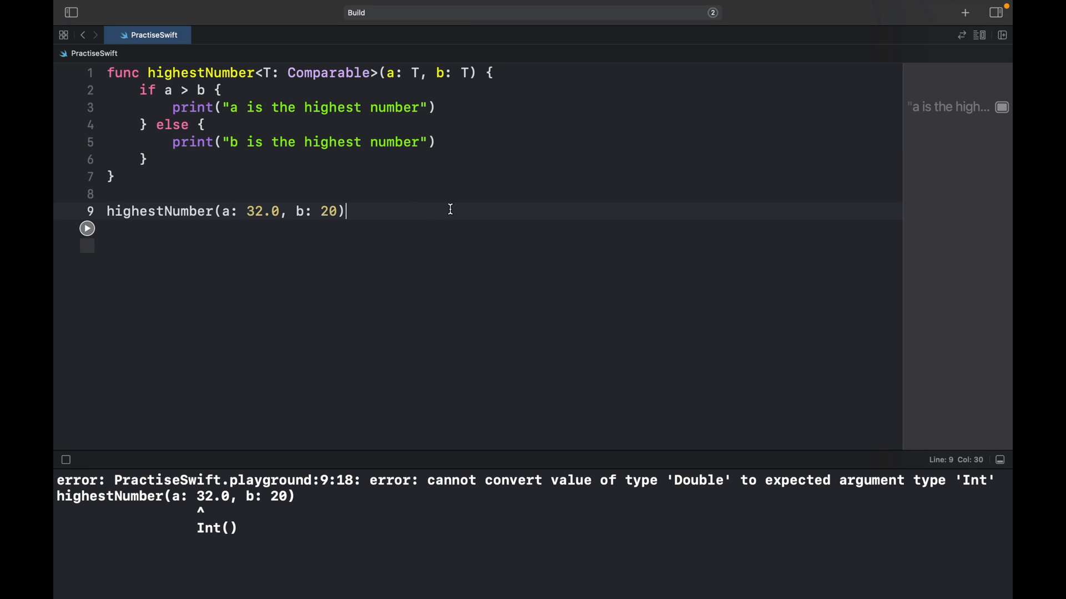
Step: Set the call arguments to a: 12, b: 21 and rerun, printing "b is the highest number"
left_click(86, 228)
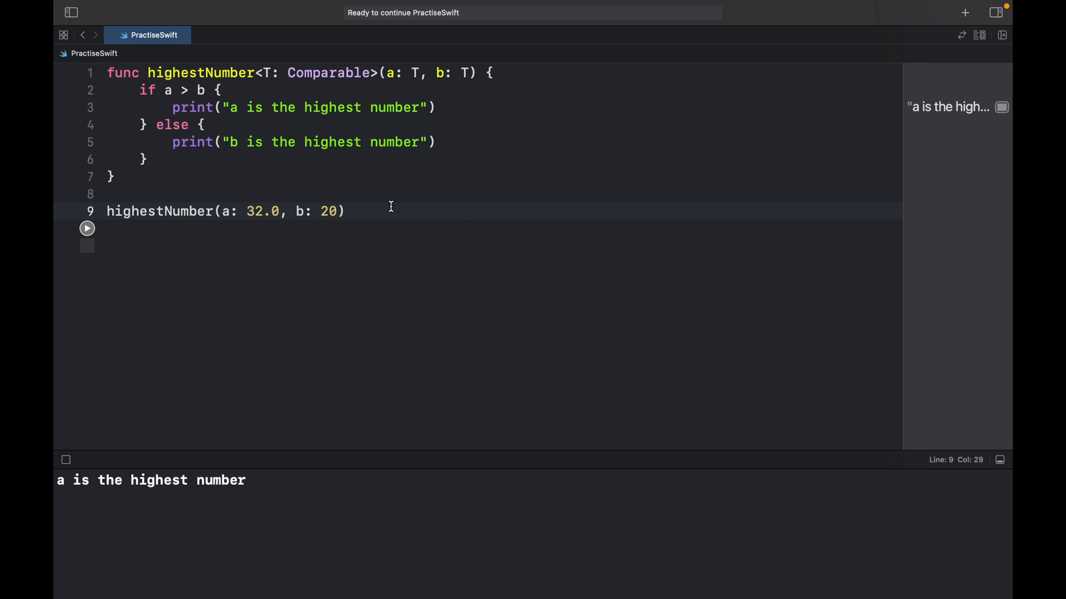
type("1.0")
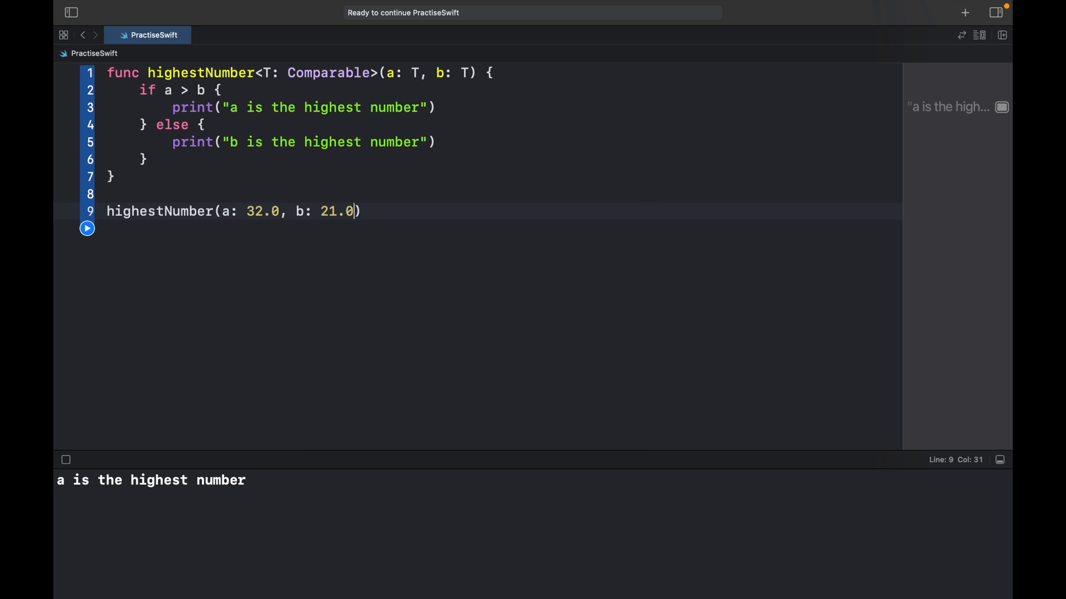
type("12")
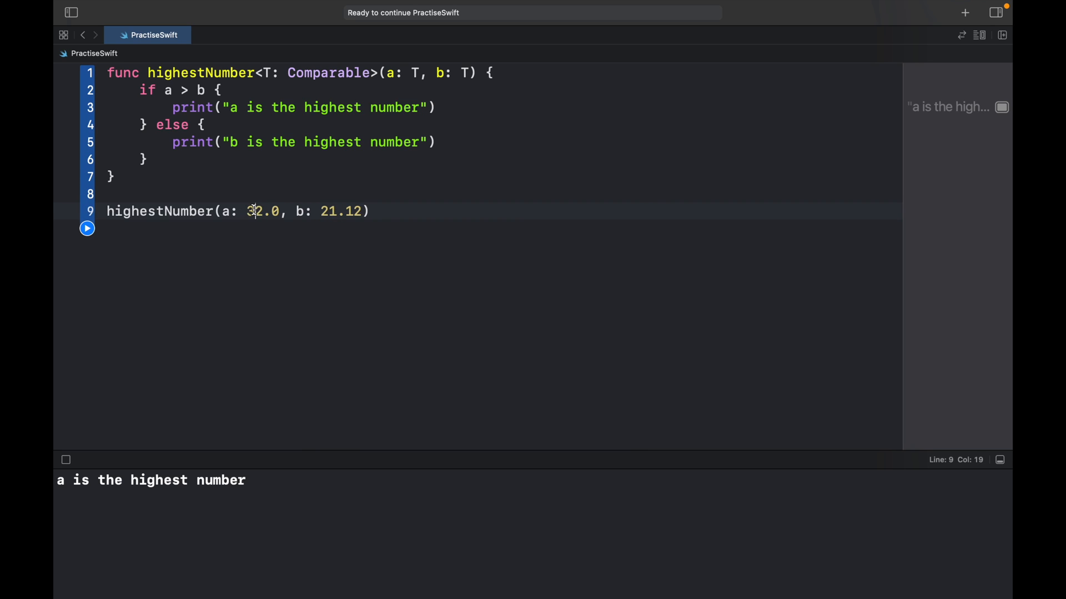
left_click(86, 229)
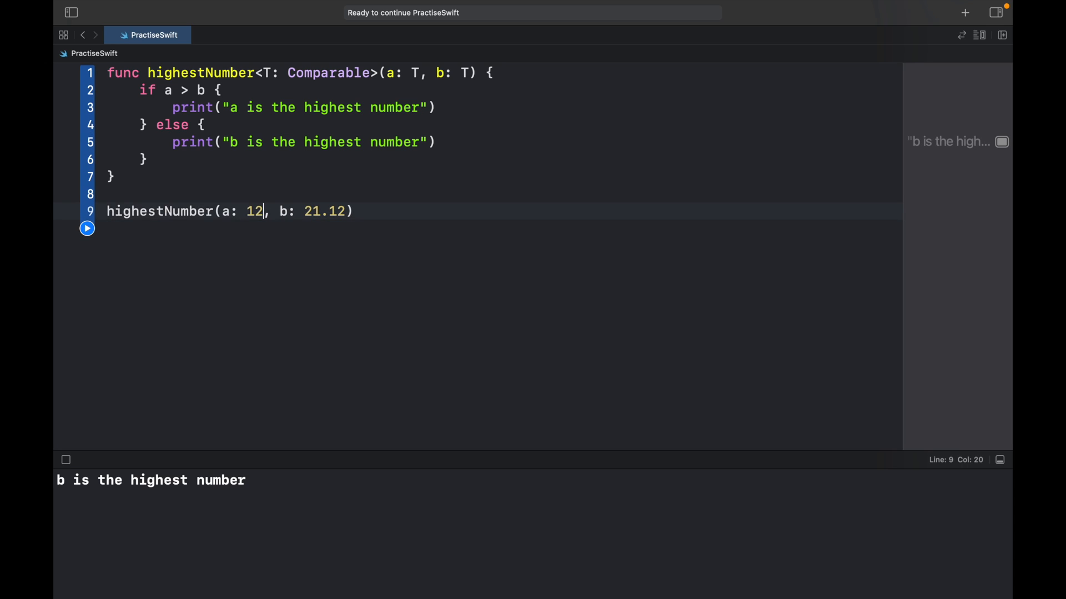
double_click(334, 211)
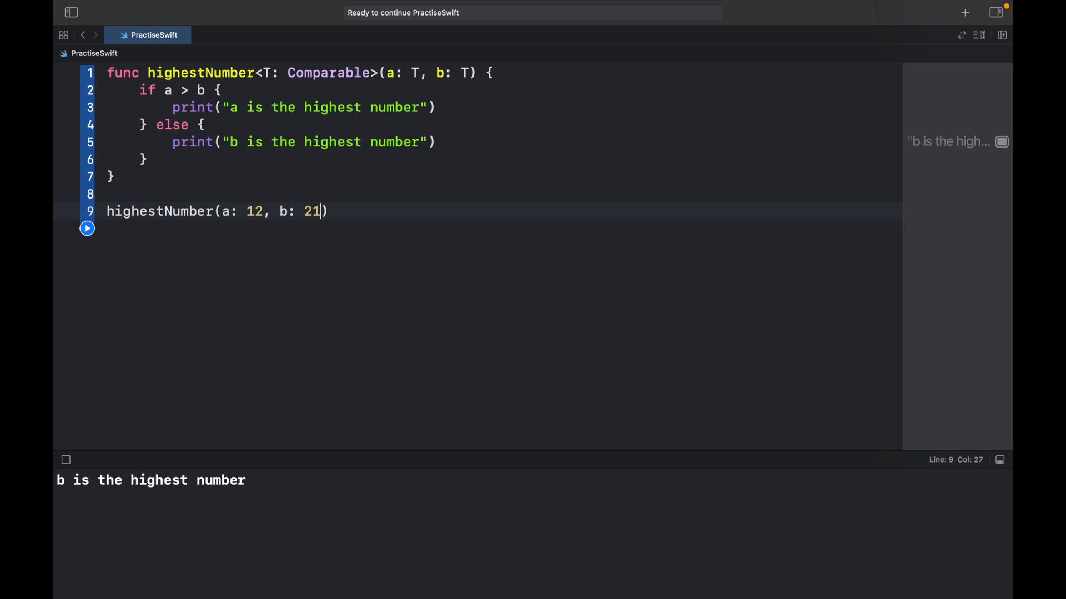
left_click(86, 228)
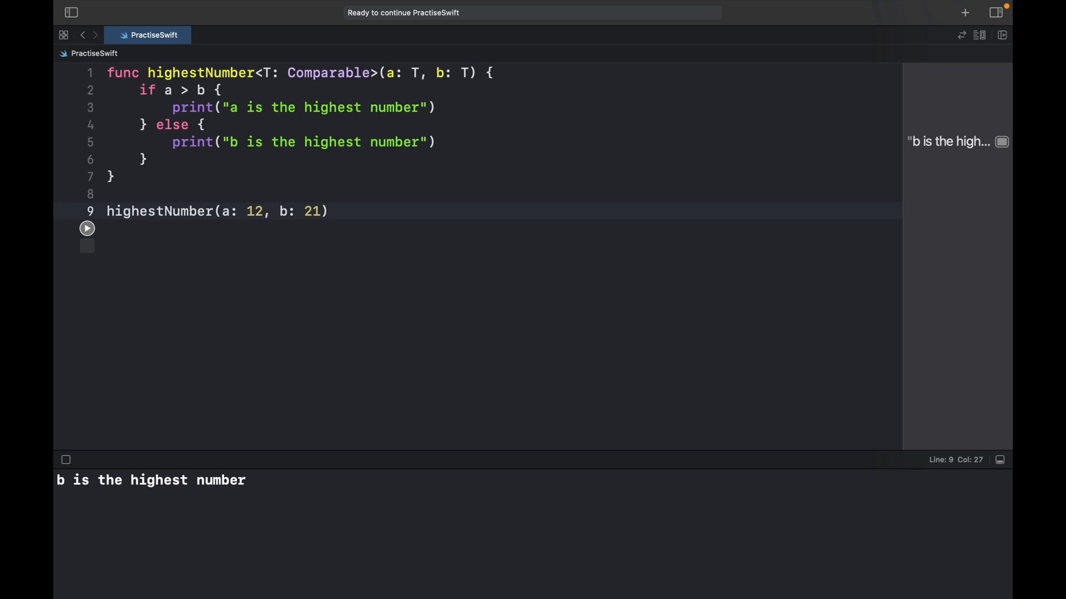
mouse_move(383, 250)
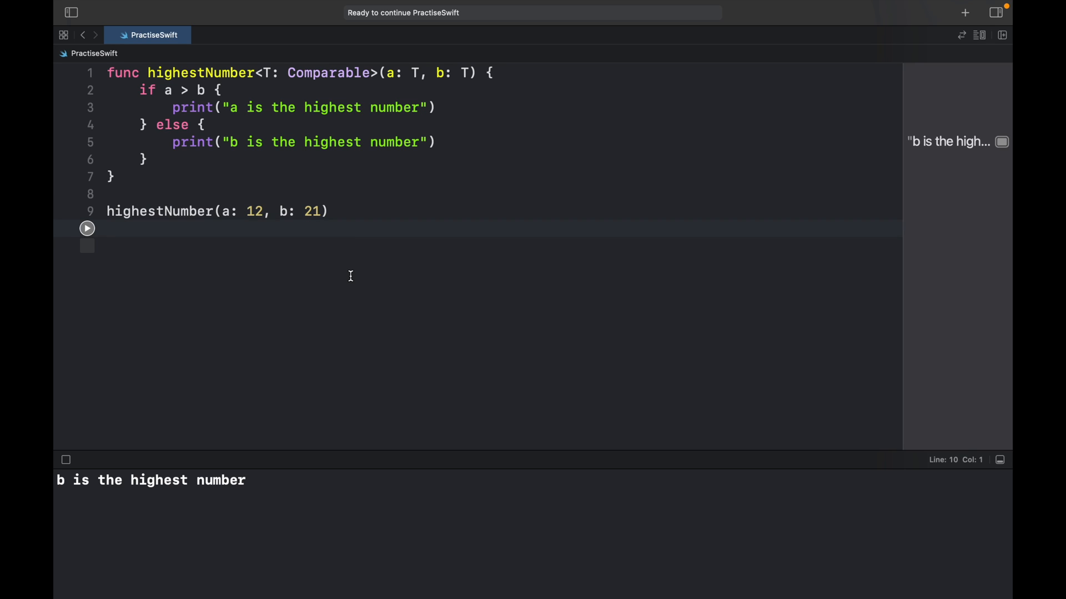
mouse_move(428, 259)
type("func")
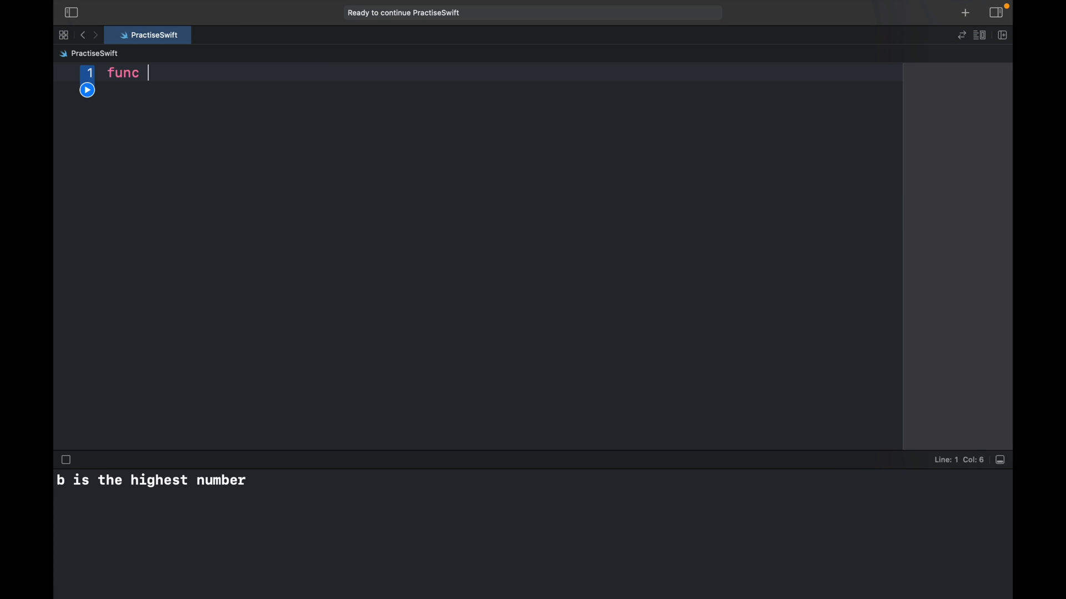
Step: Replace the code with an empty func whatTypeIsIt<T>(input: T) -> String body
type("whatTyhp")
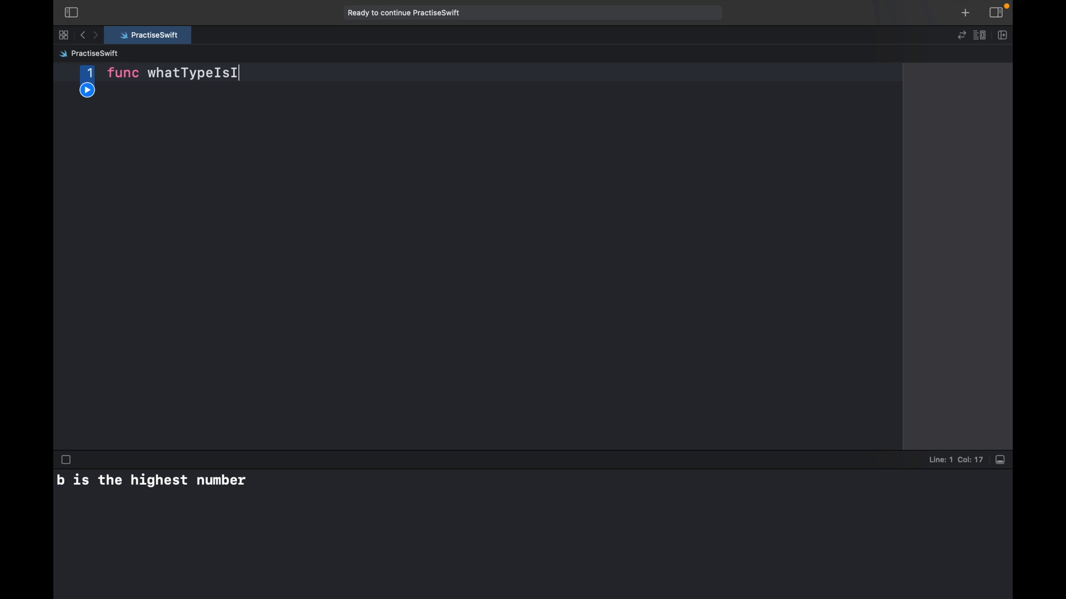
type("t<T")
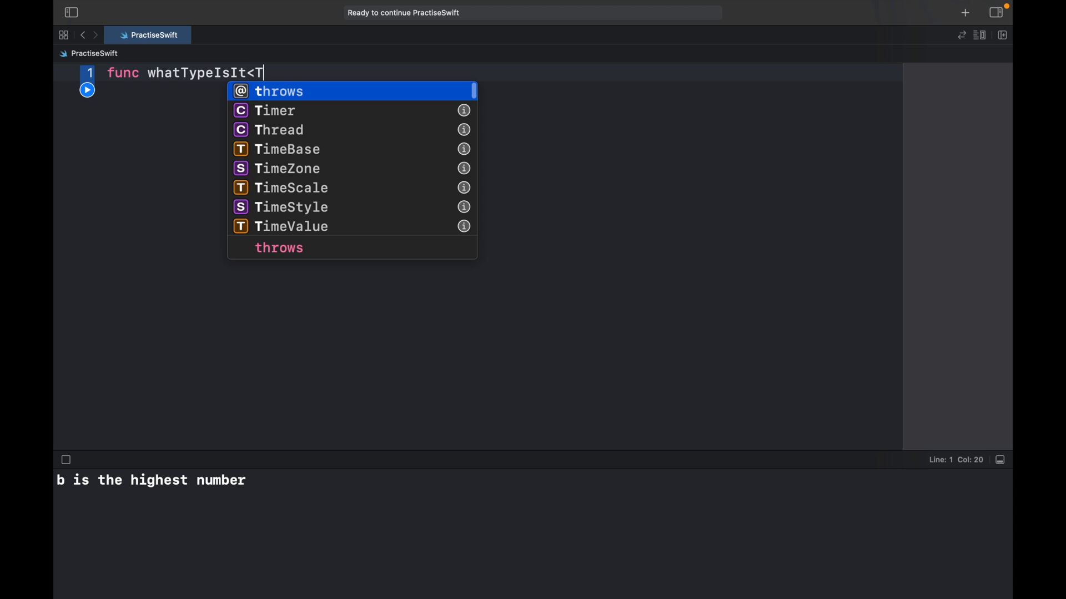
type(">")
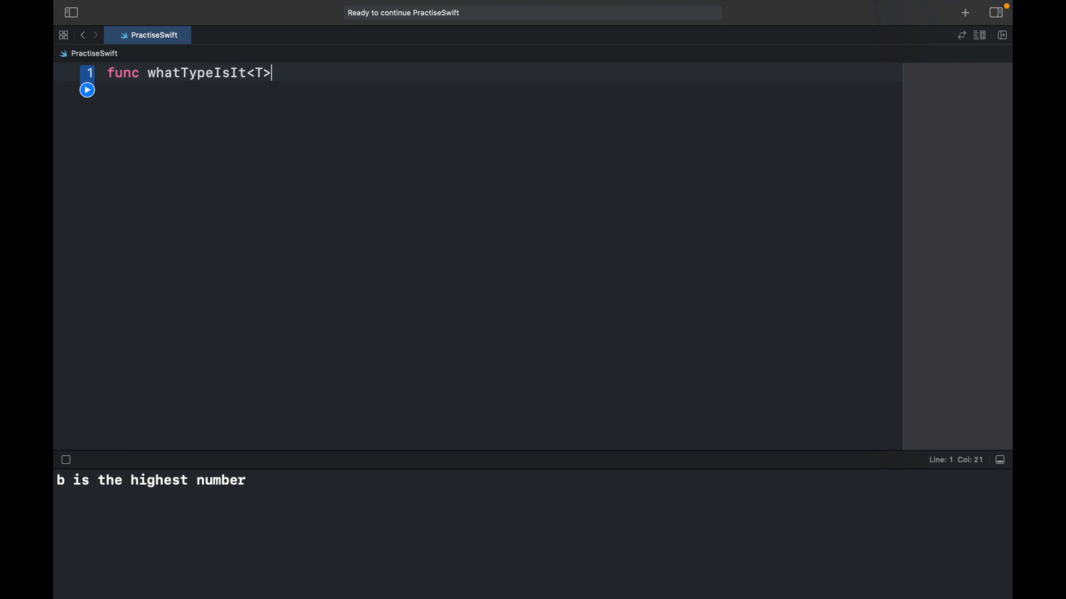
type("(input: T) -> String {")
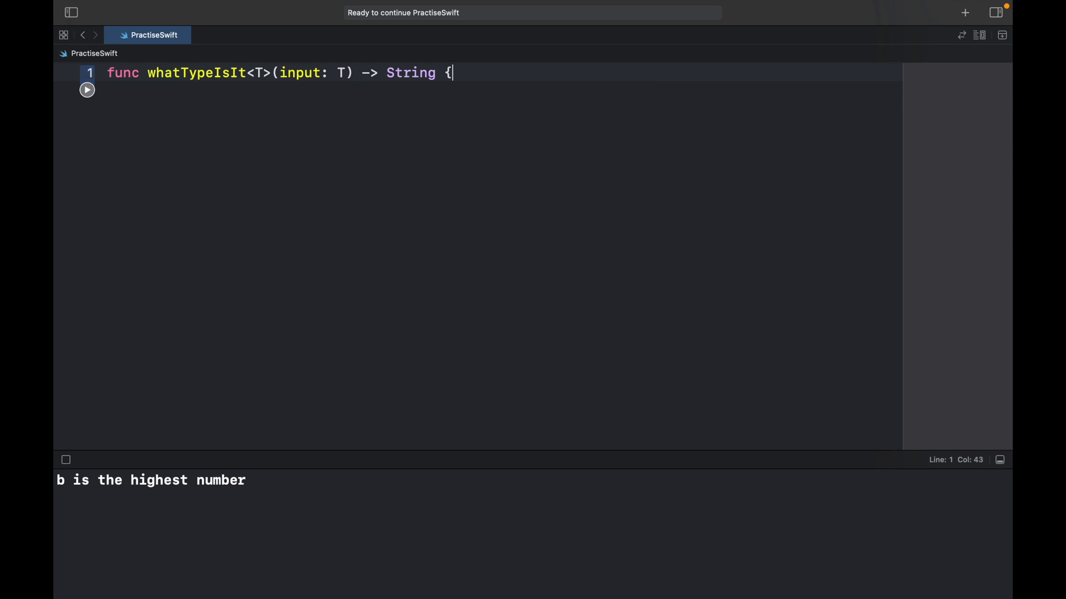
key("enter")
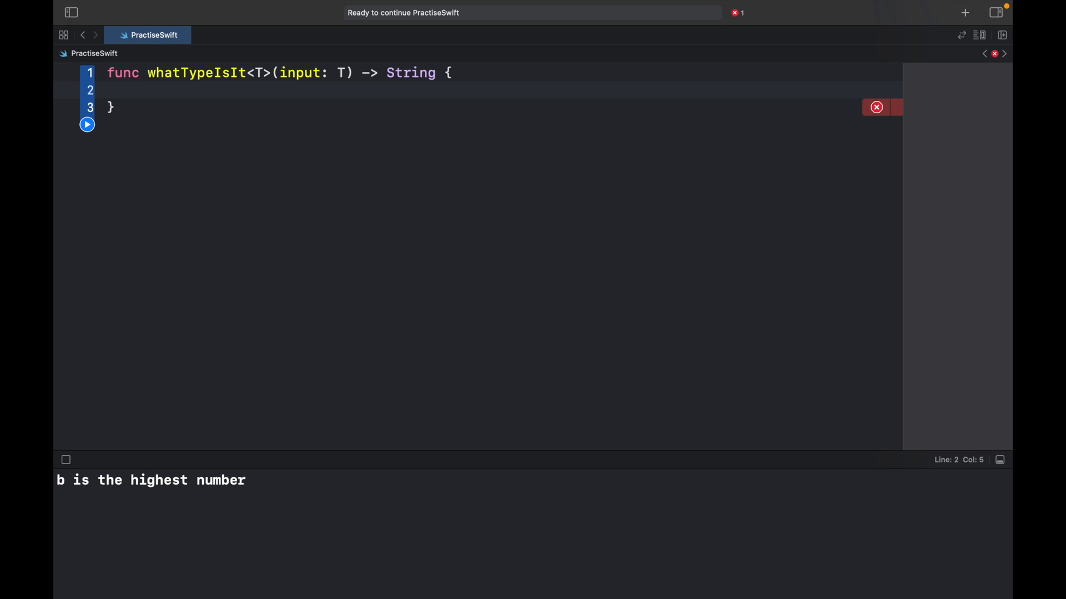
Step: Add print("The type you entered was: \(type(of: input))") inside whatTypeIsIt
type("print")
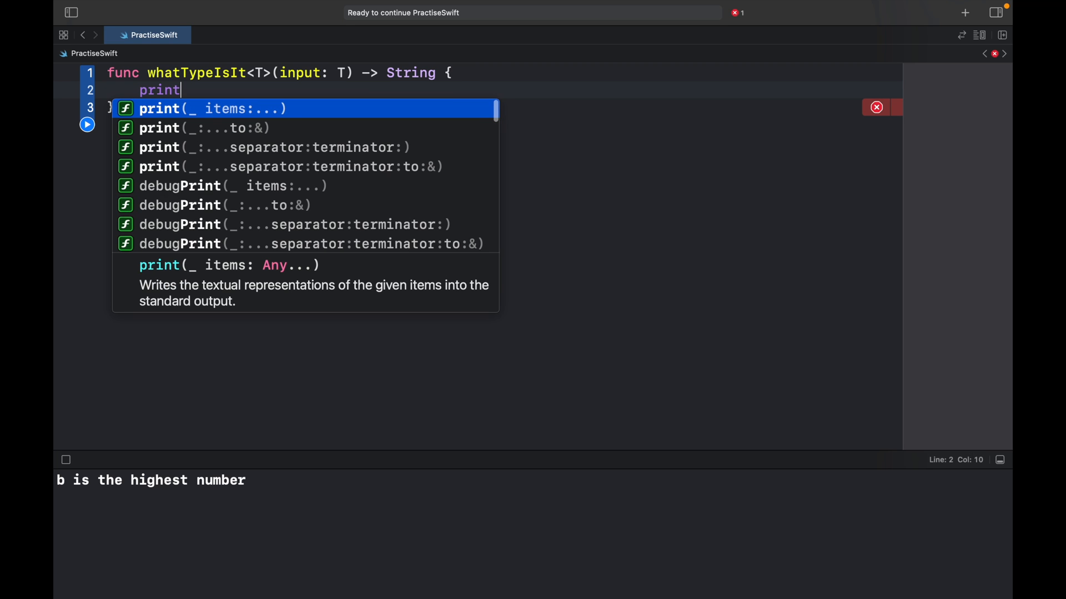
type("(\"Tgh\")")
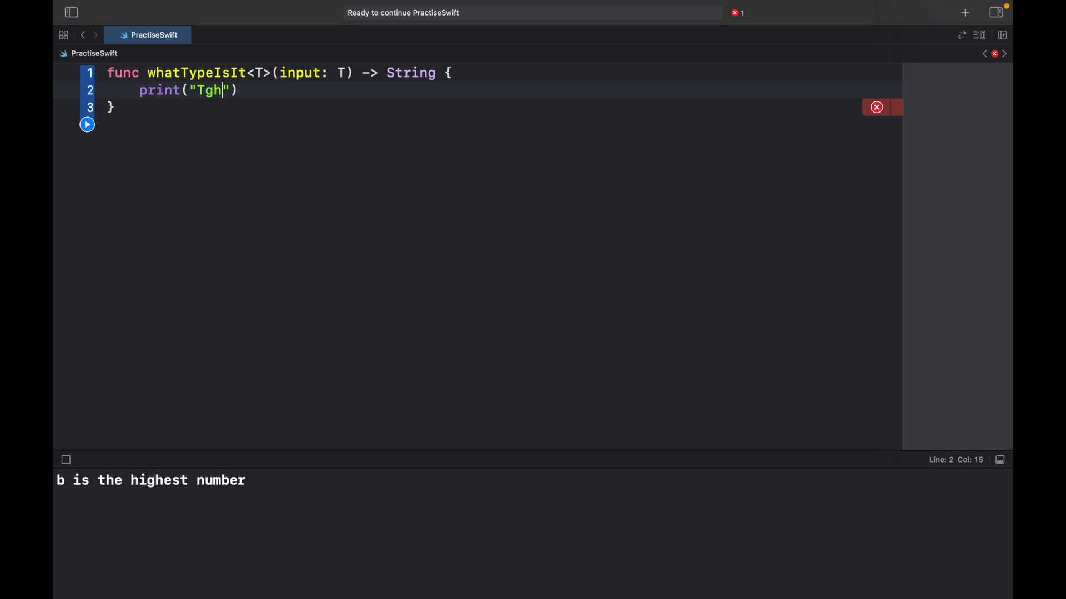
type("The type you")
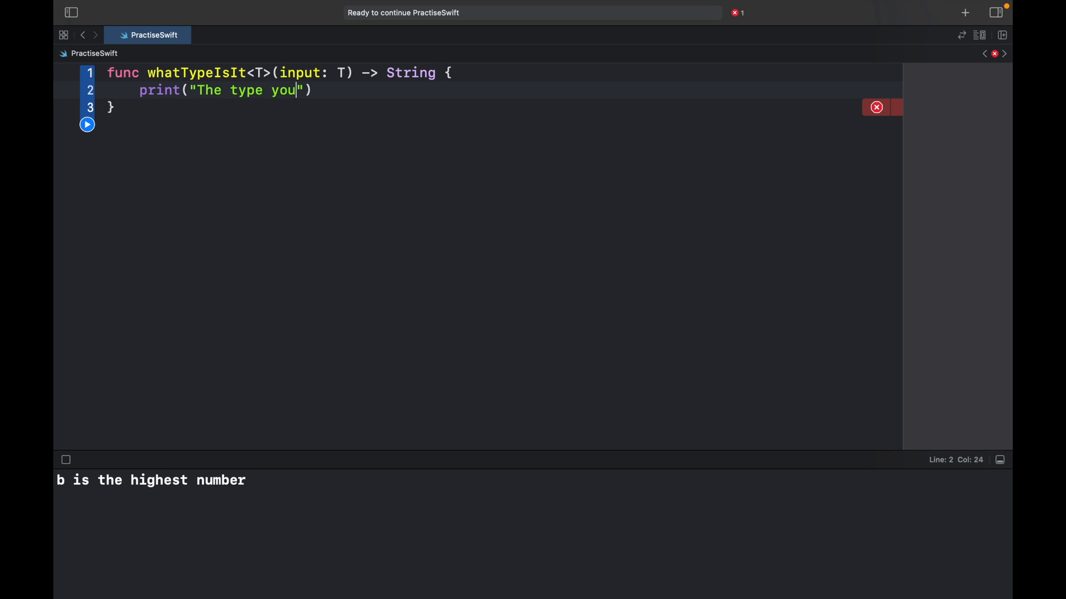
type("entered was")
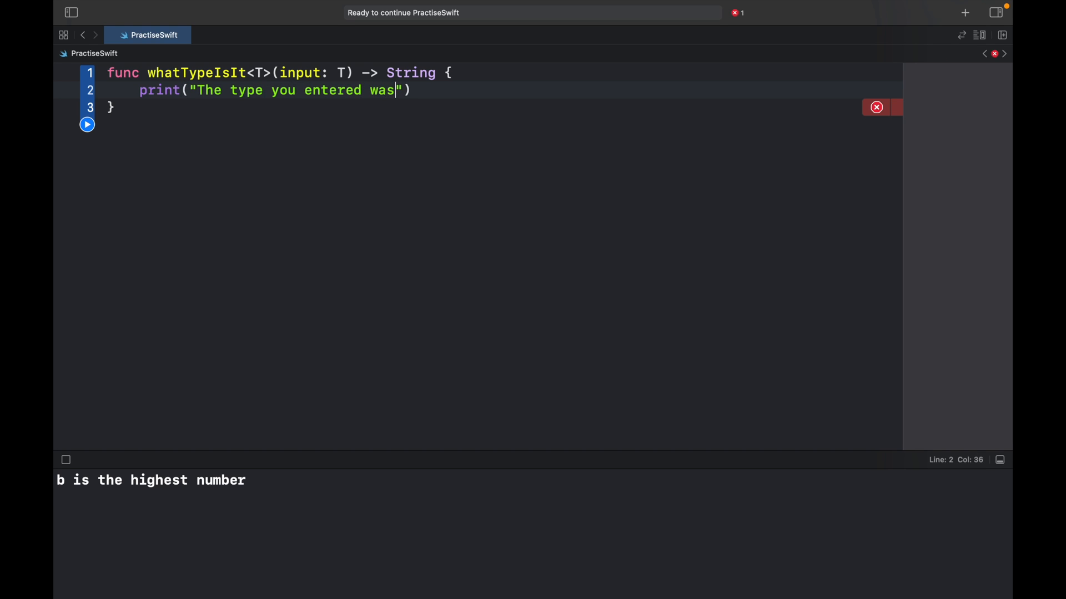
type(": \\")
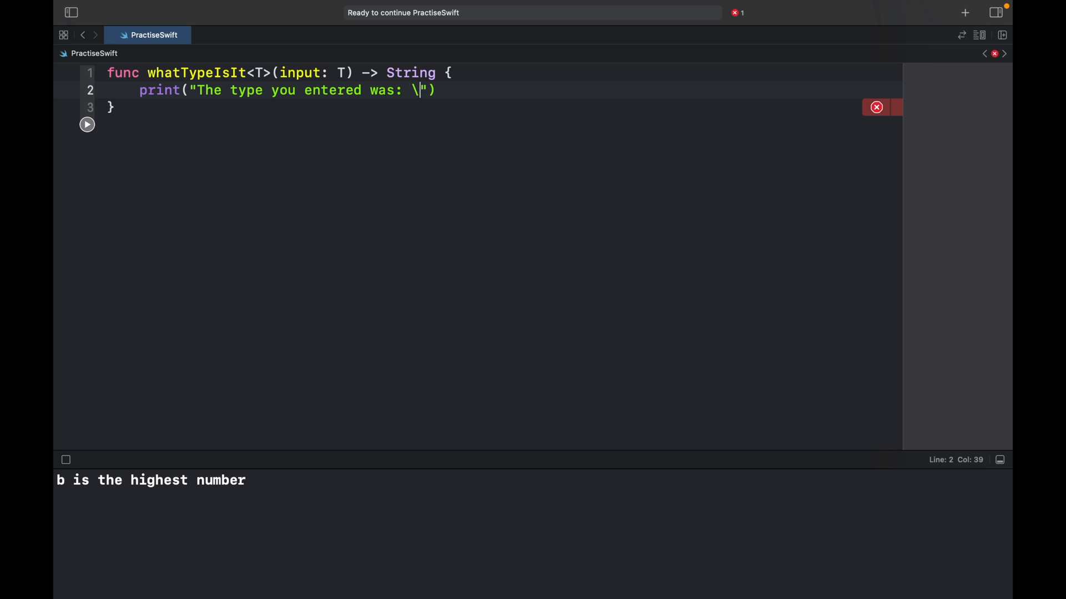
type("(")
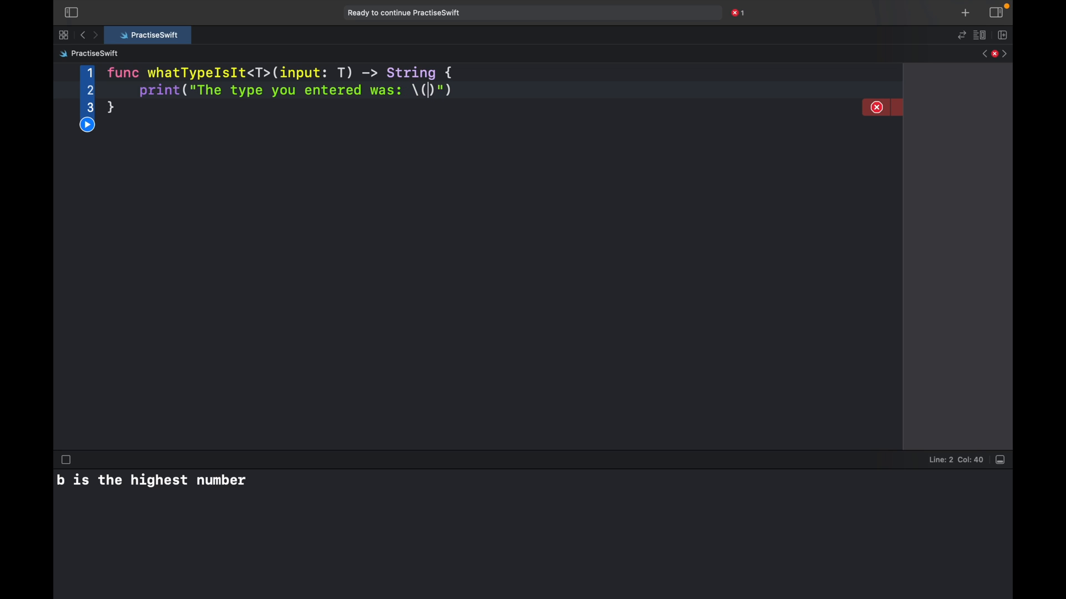
type("type(of: T")
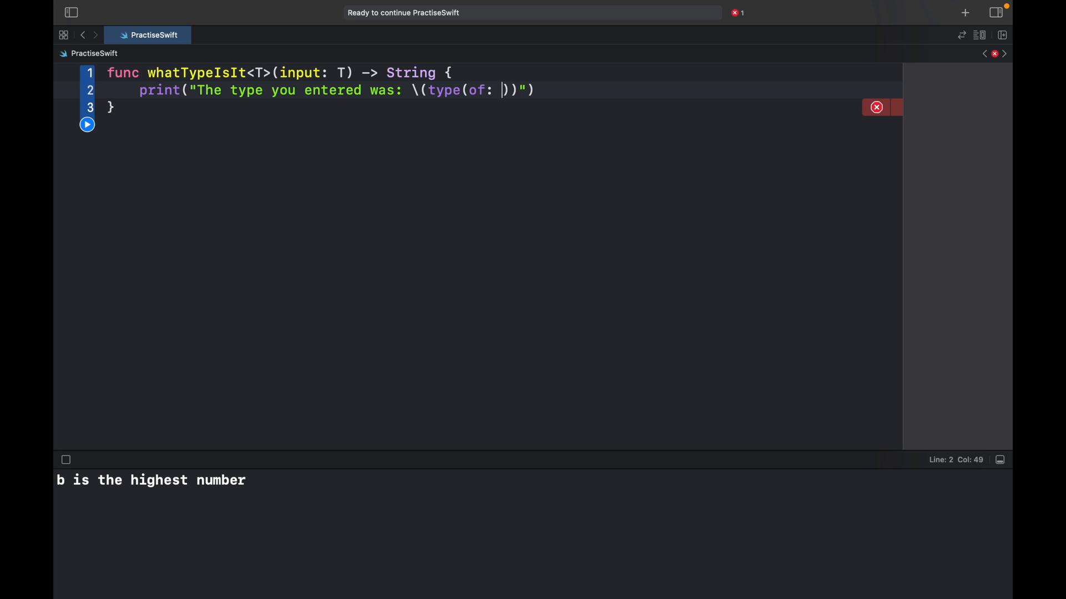
type("input")
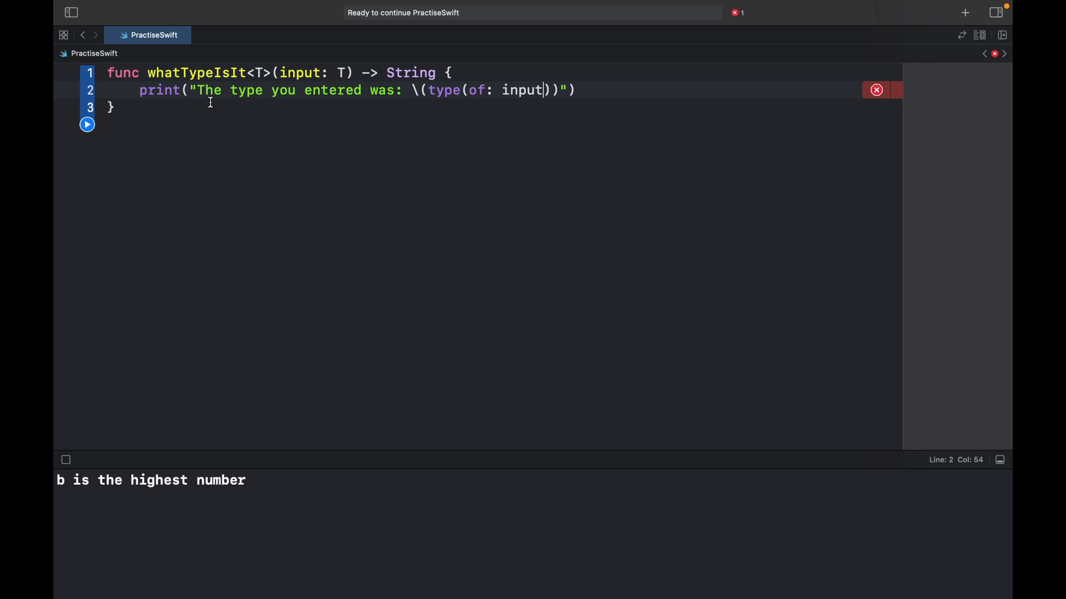
Step: Add return "OK" as the function's last line
type("re")
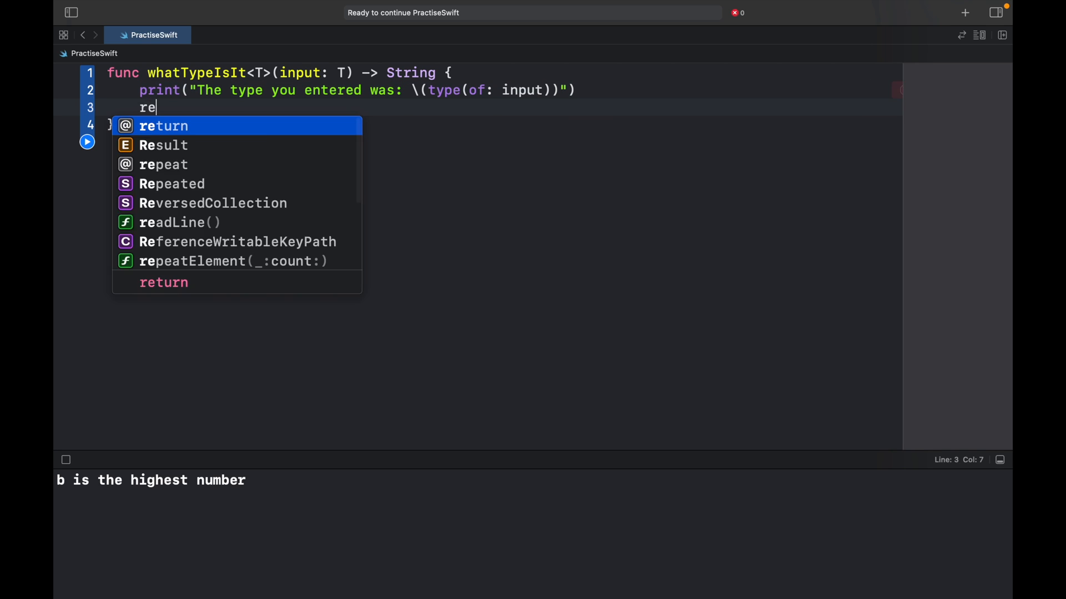
type("return \"O")
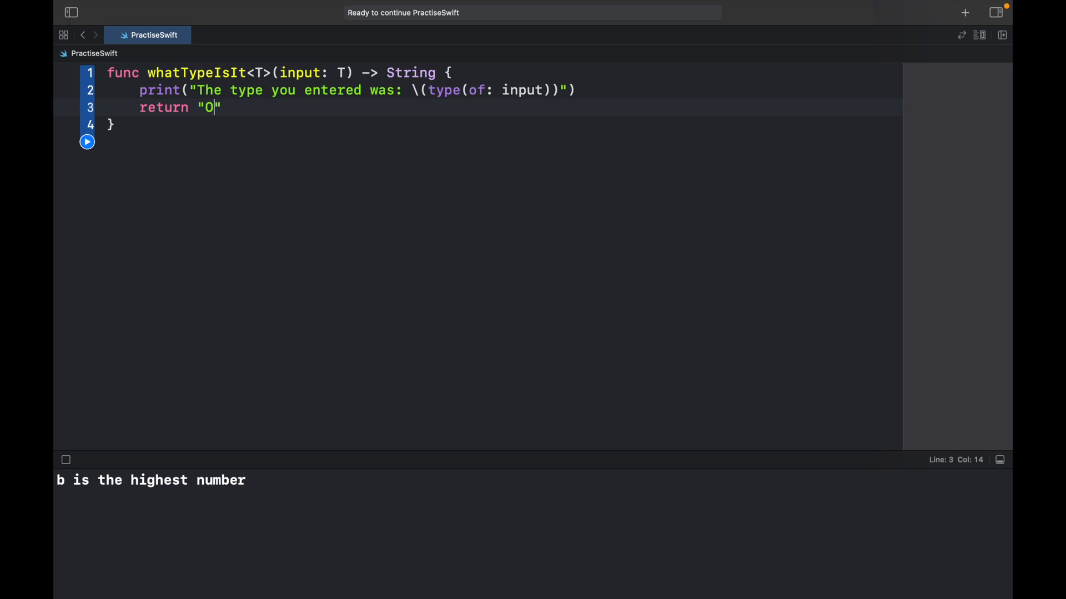
type("K")
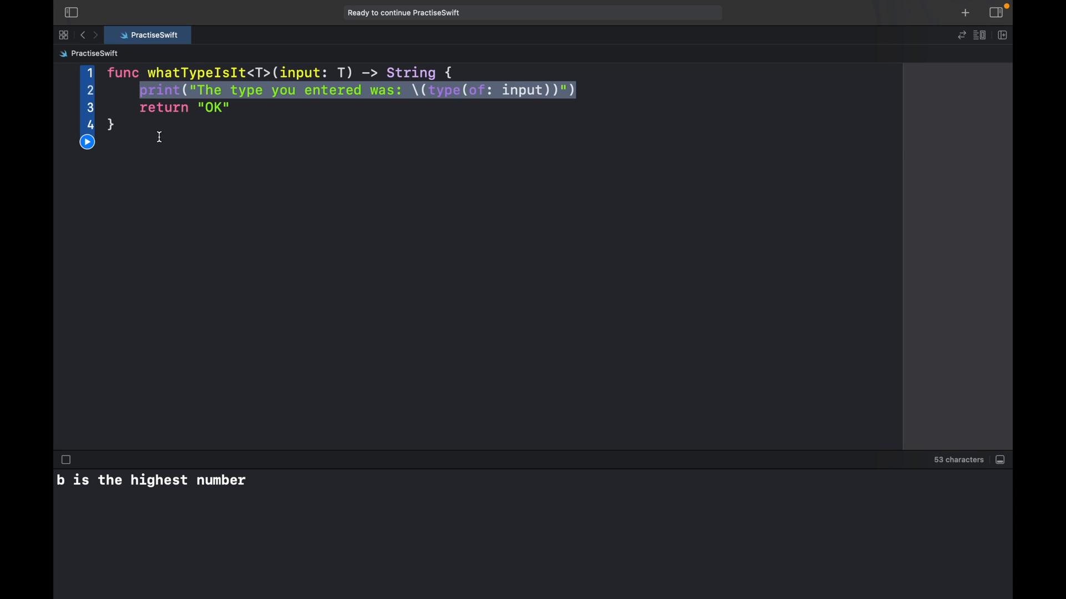
Step: Call whatTypeIsIt(input: "Text") below the function
type("w")
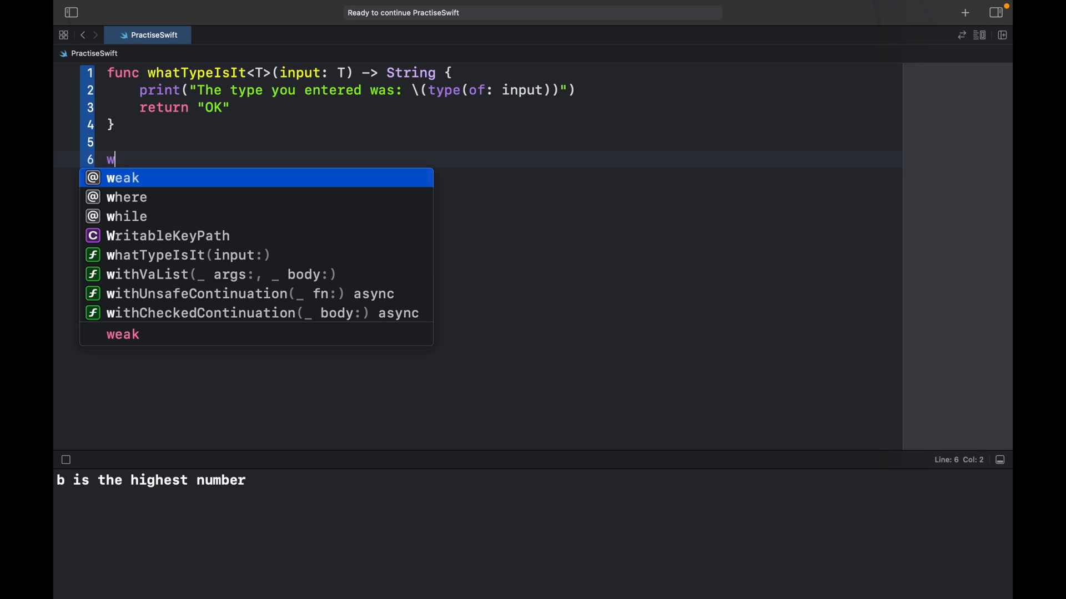
left_click(187, 256)
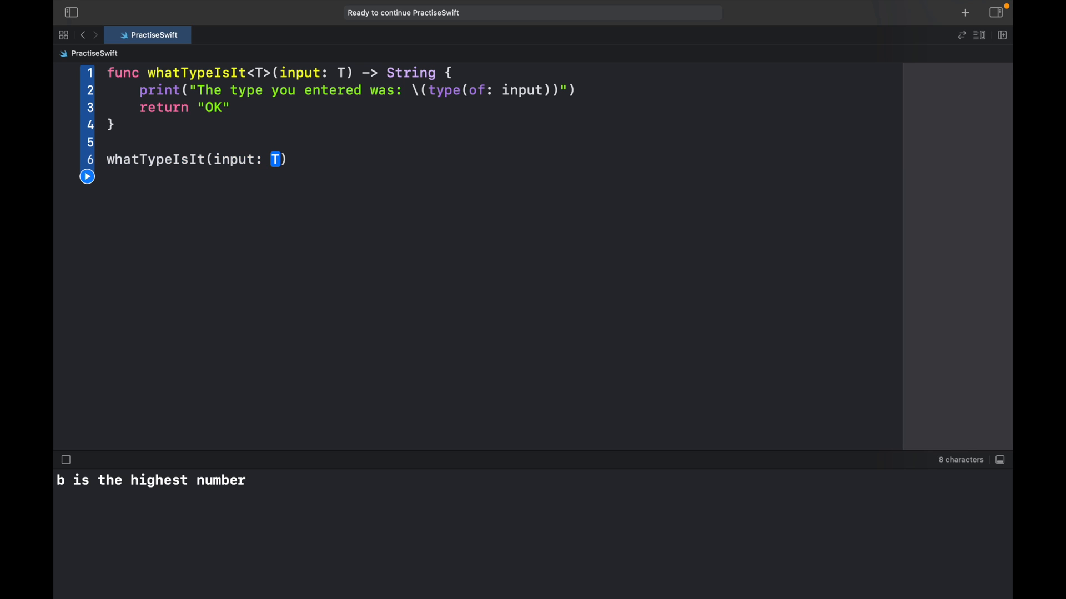
type("\"\"")
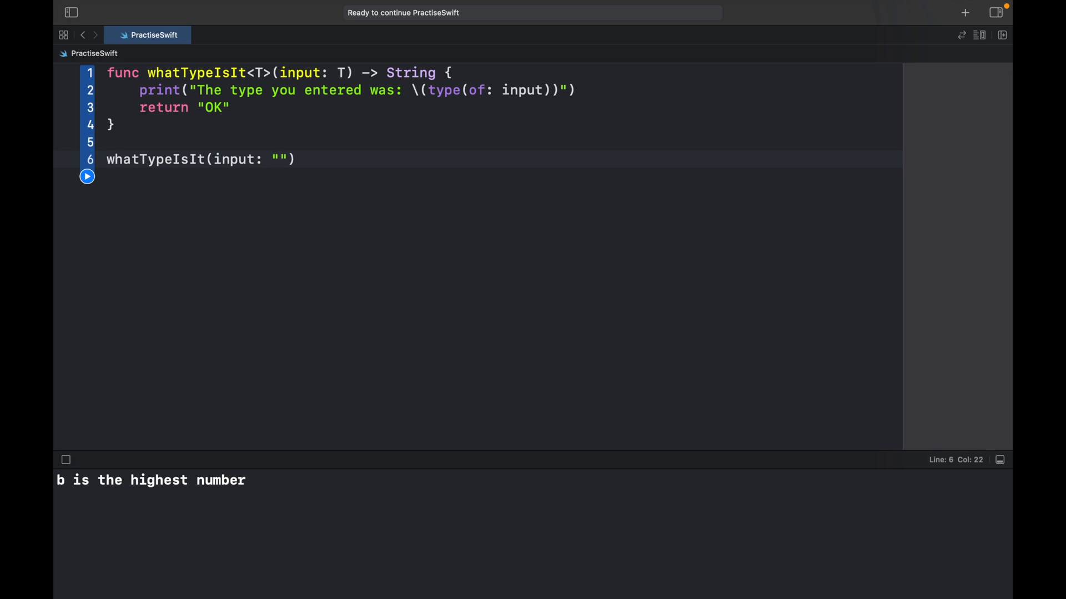
type("T")
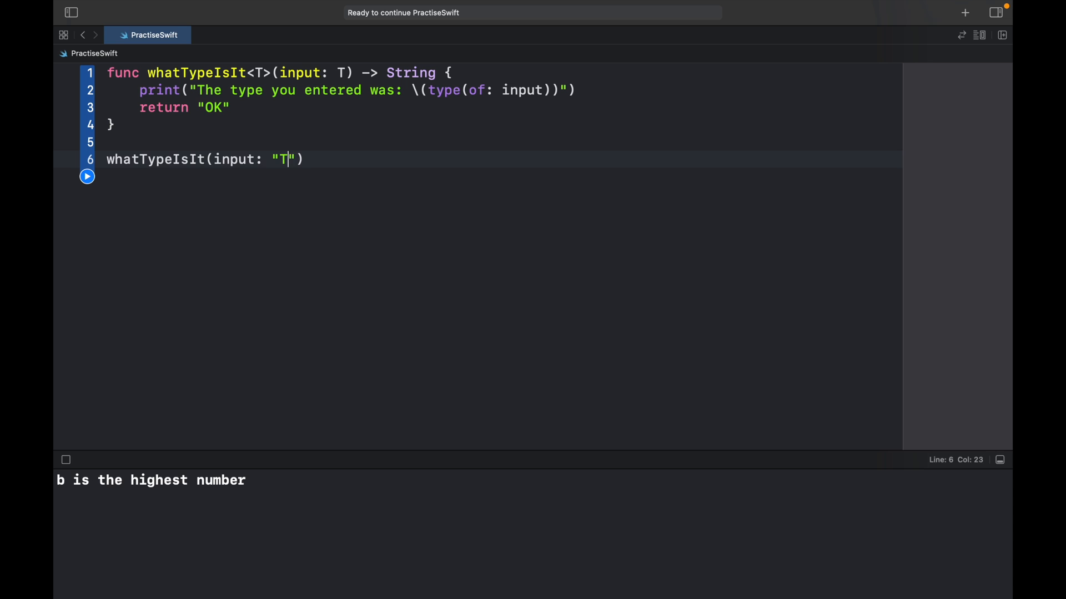
type("ext")
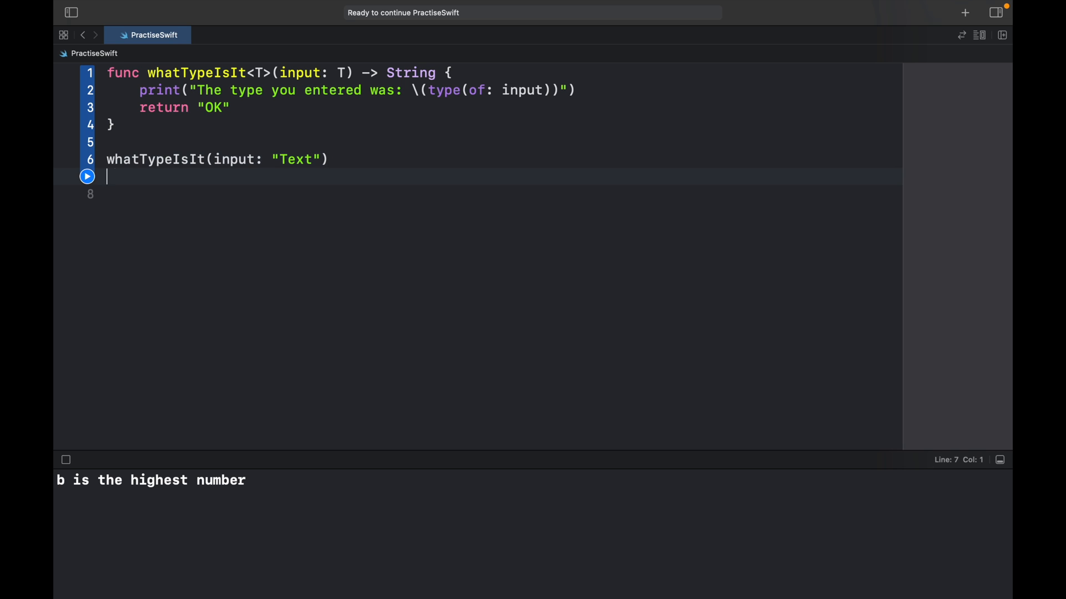
Step: Add calls whatTypeIsIt(input: ["Hello", 12, false]) and whatTypeIsIt(input: 12.0)
type("whatTypeIsIt(input: T)")
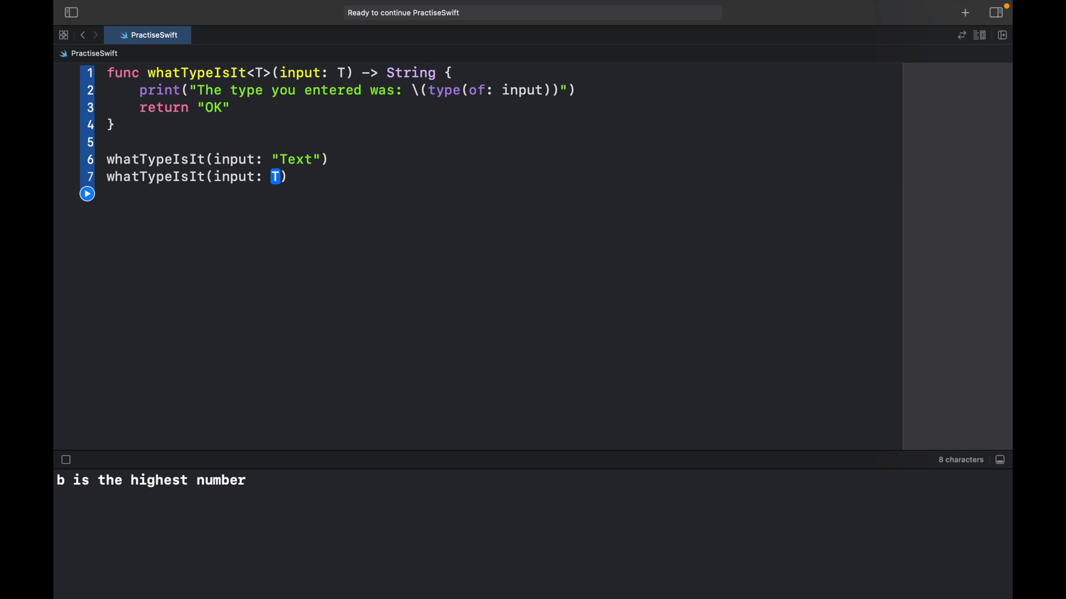
type("[]")
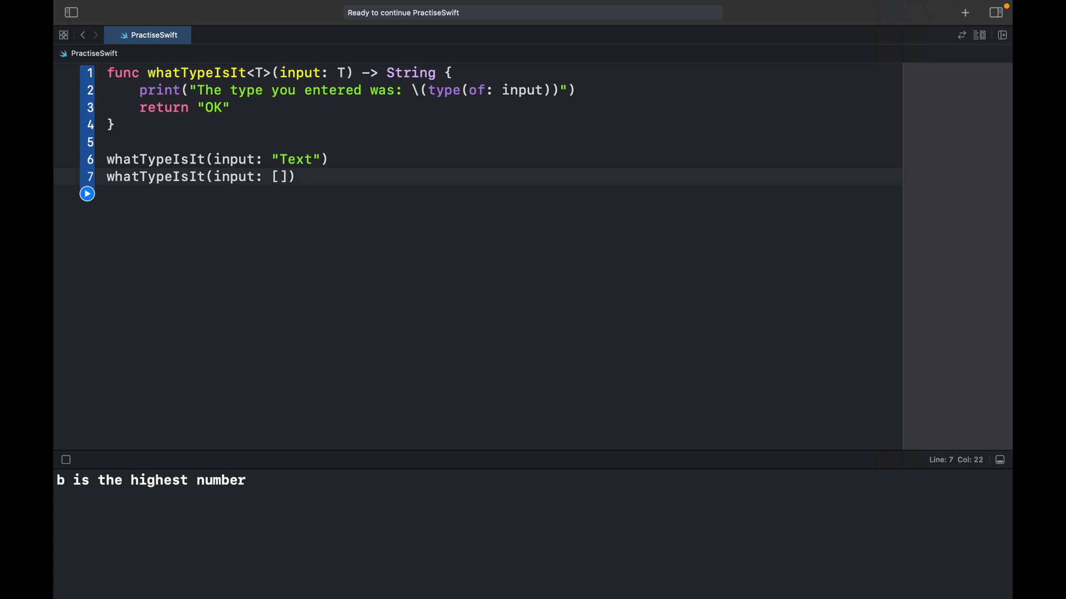
type("\"Hell\"")
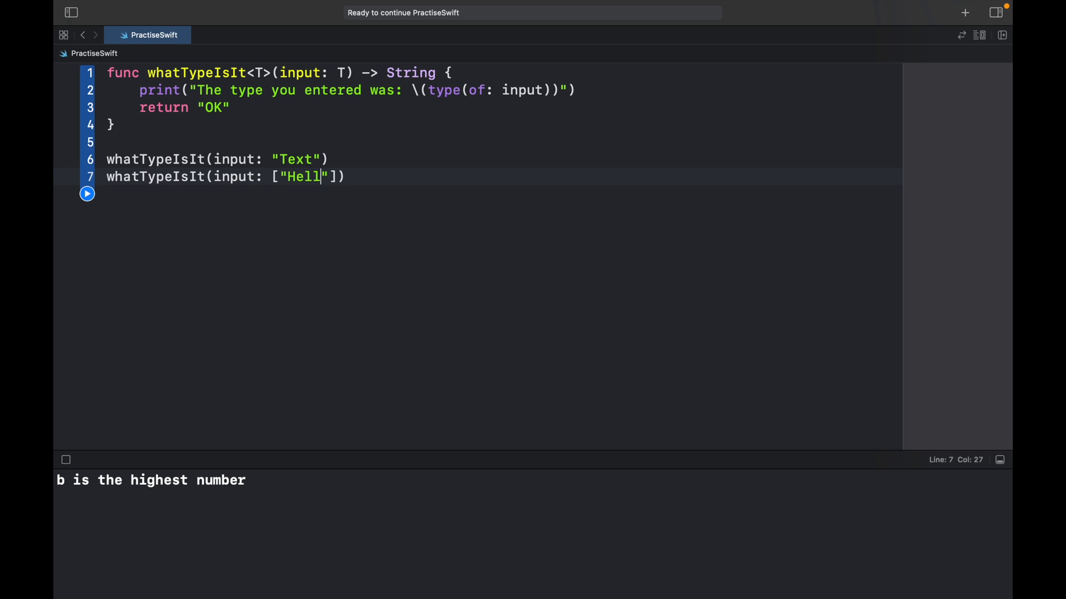
type("o\", 12,.")
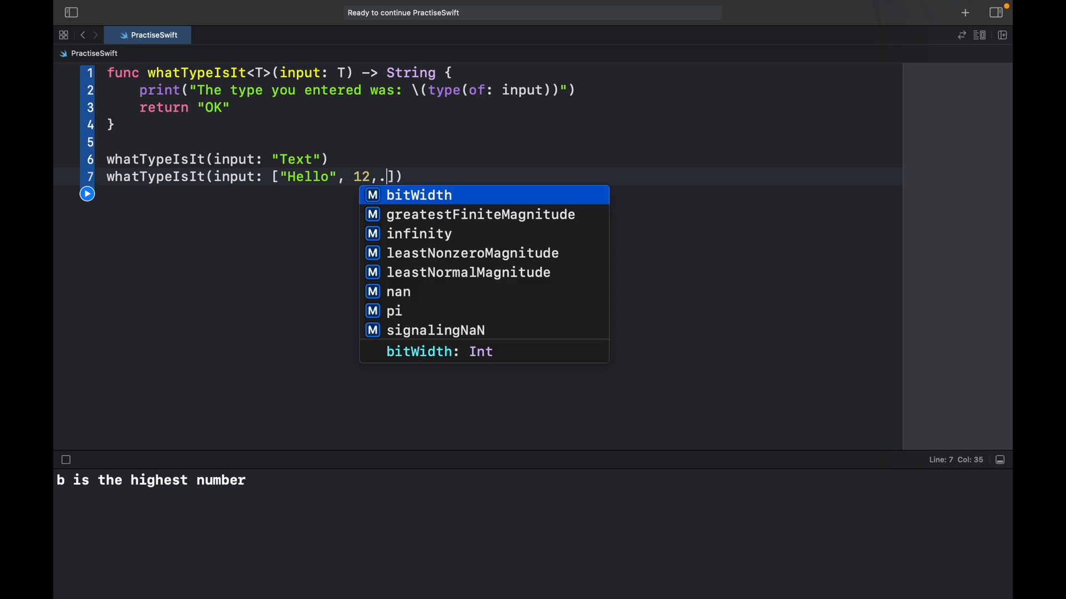
type("false")
type("whatTypeIsIt(input: T")
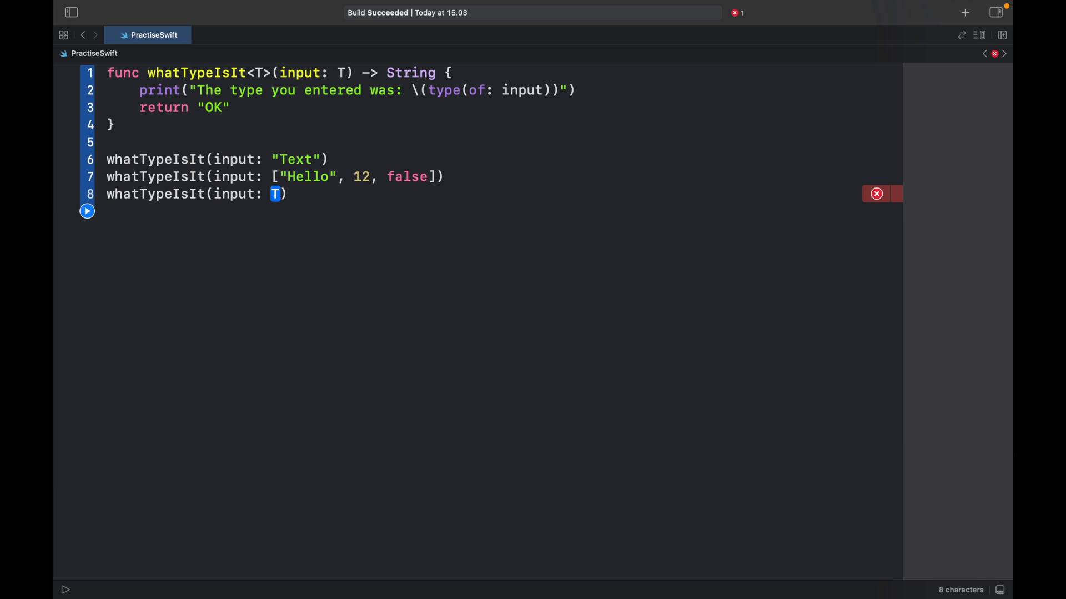
type("12.0")
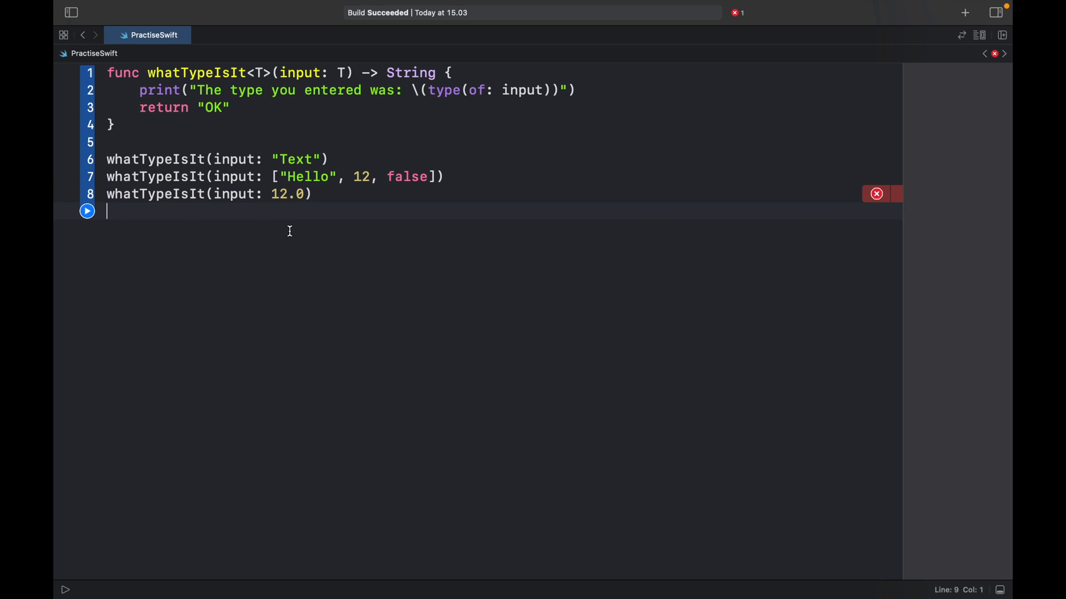
Step: Run the playground, printing the types String, Array<Any> and Double
left_click(86, 211)
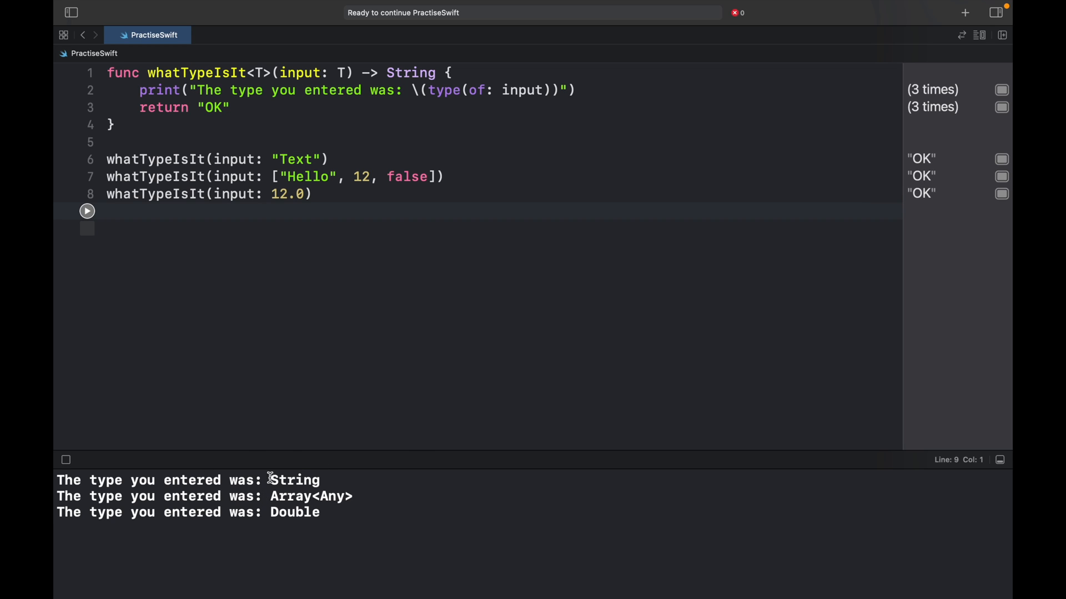
double_click(309, 495)
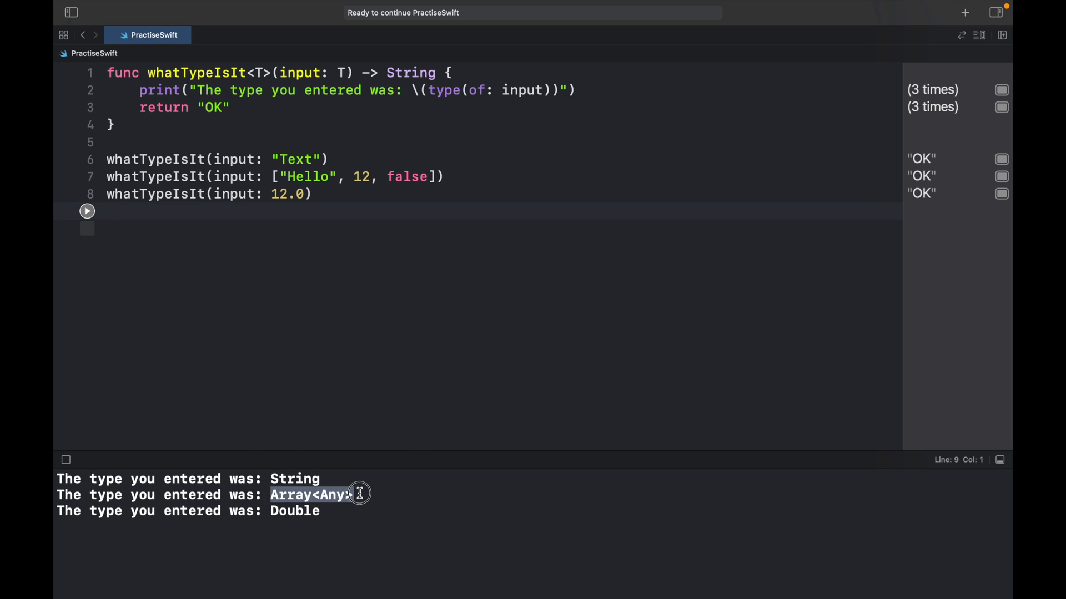